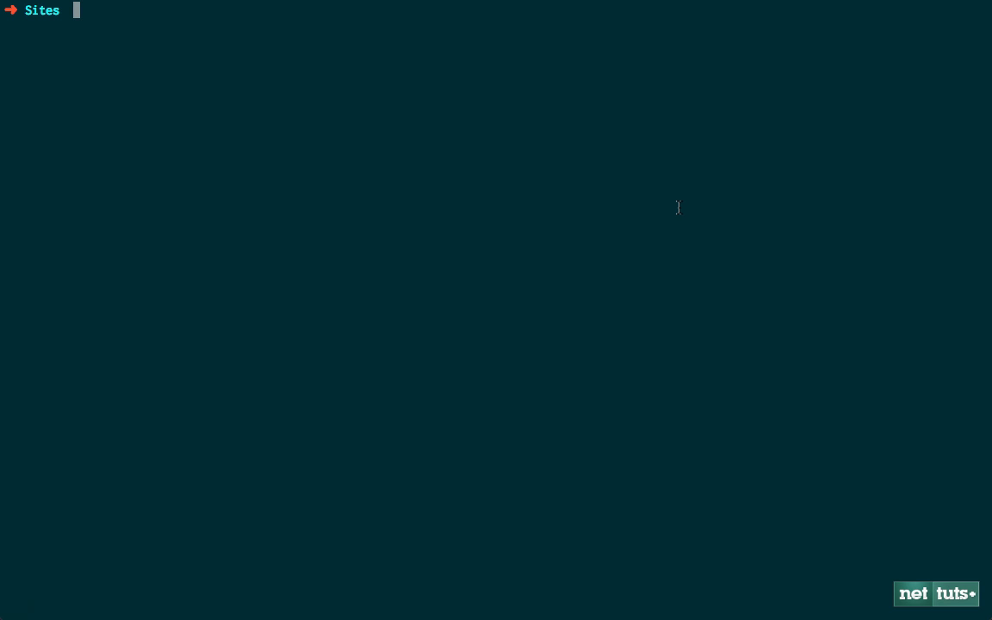
# Step: Make the password-protect-tutorial folder with an index.html and open it in vim
pyautogui.write('mkdir')
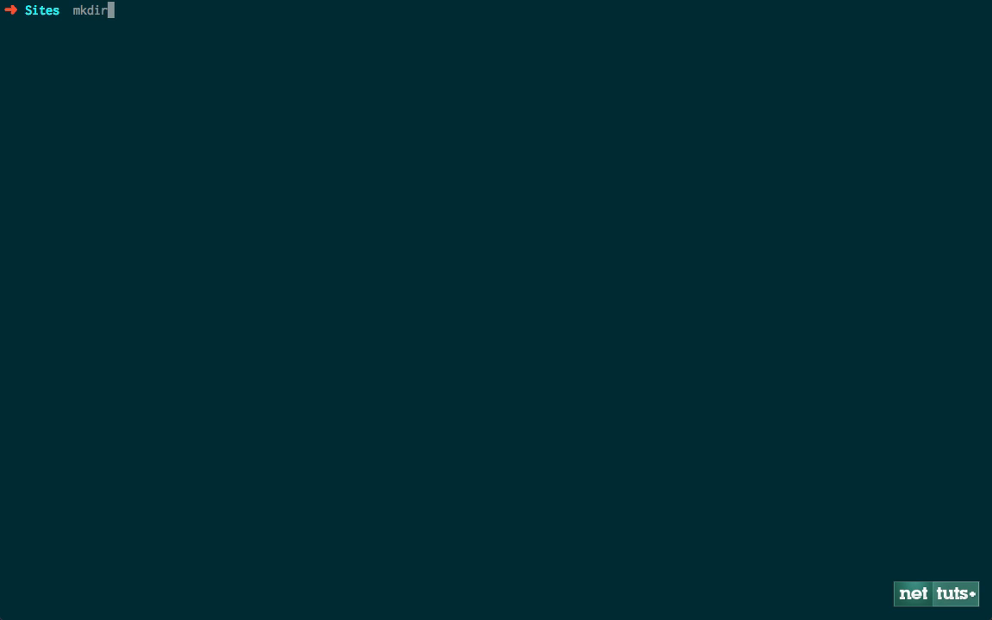
pyautogui.write('password-protect-tutorial')
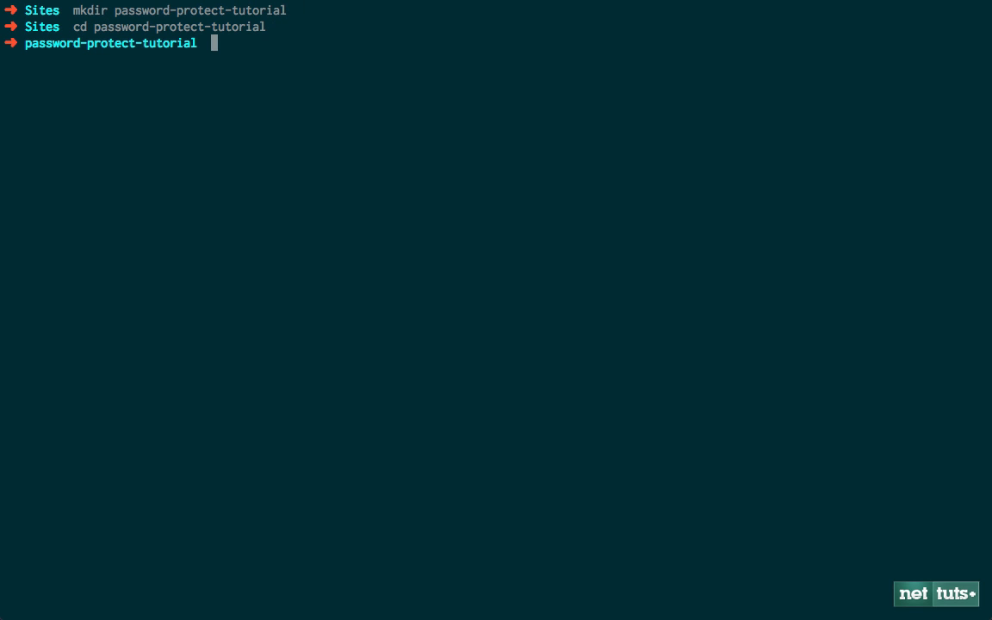
pyautogui.write('touch index.html')
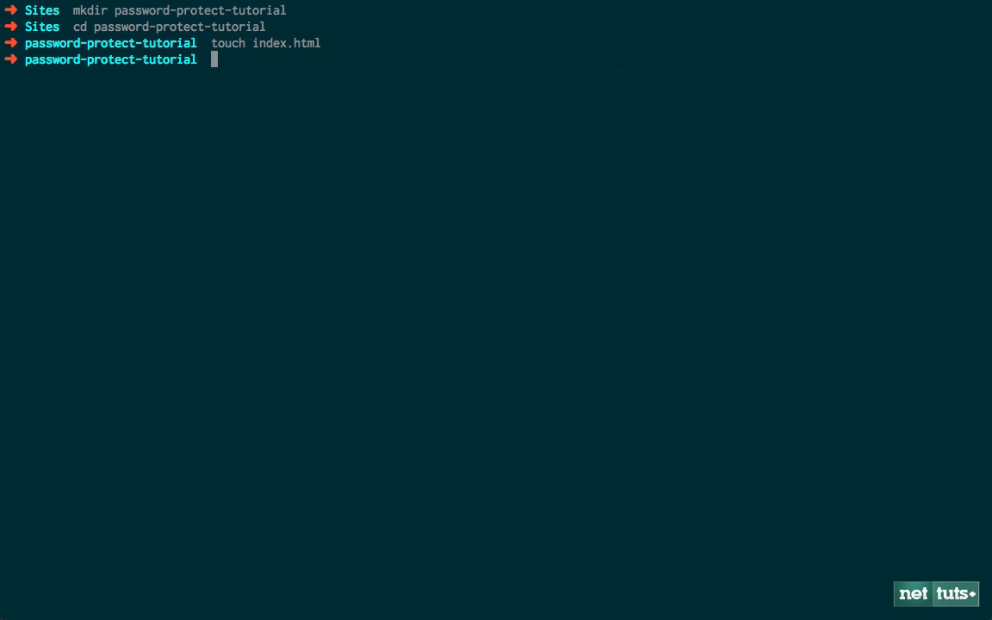
pyautogui.write('vim index.html')
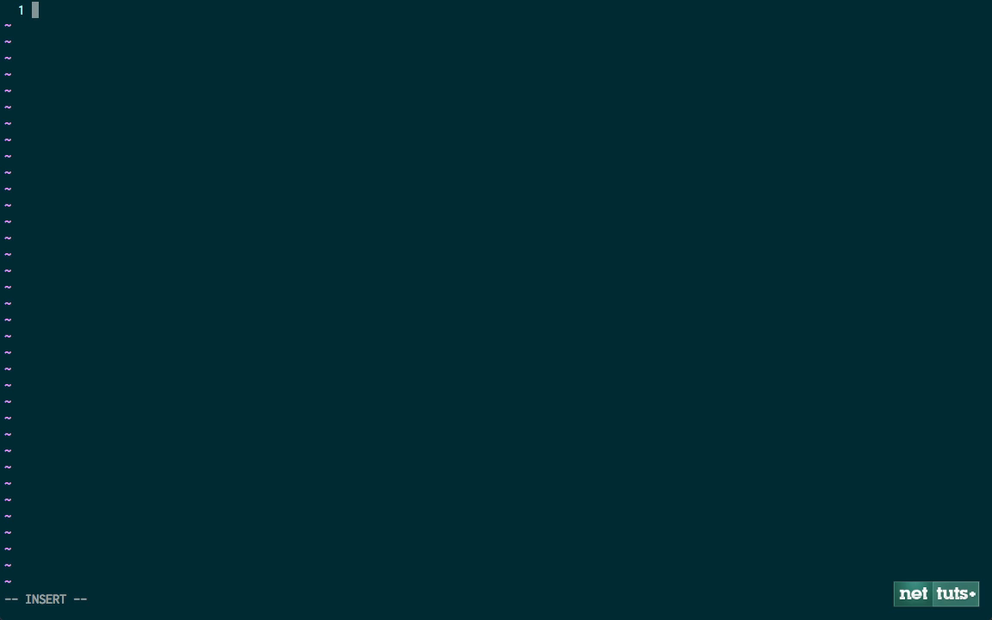
# Step: Write 'This is the public file; anyone can see this.' into index.html
pyautogui.write('This is the public')
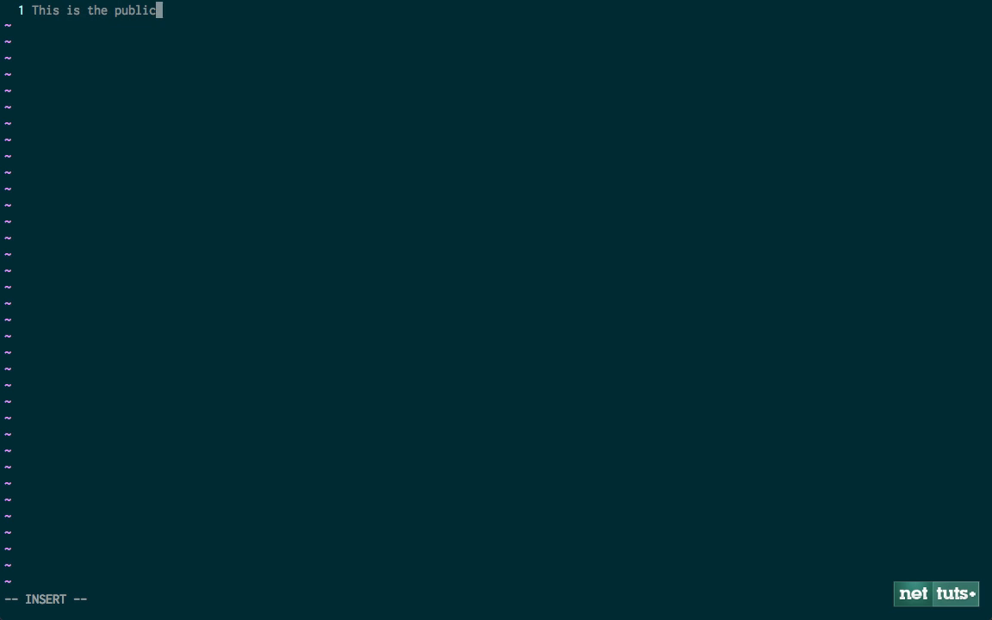
pyautogui.write('file; anyone can')
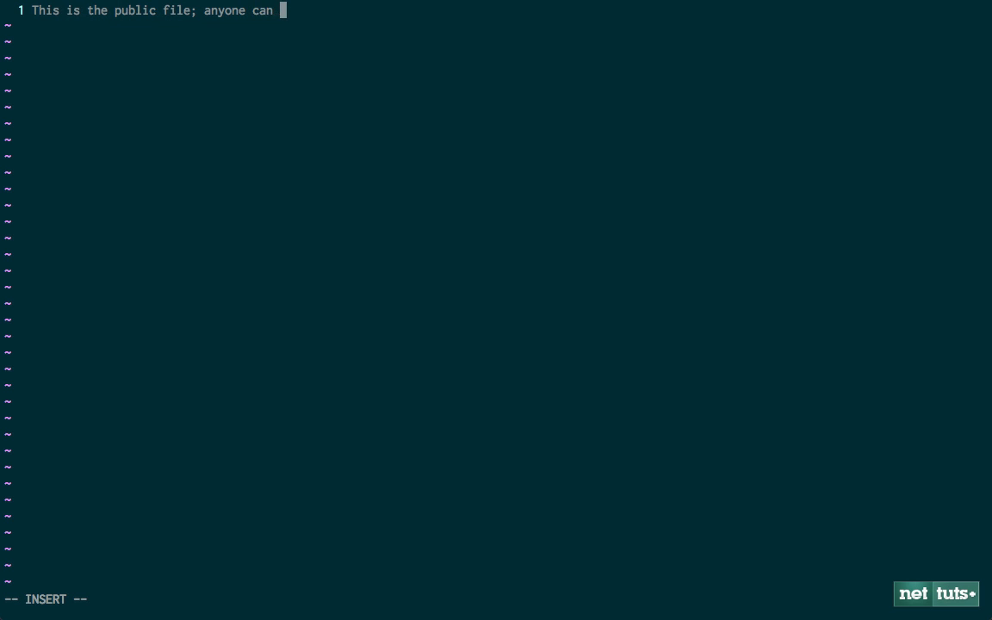
pyautogui.write('see this.')
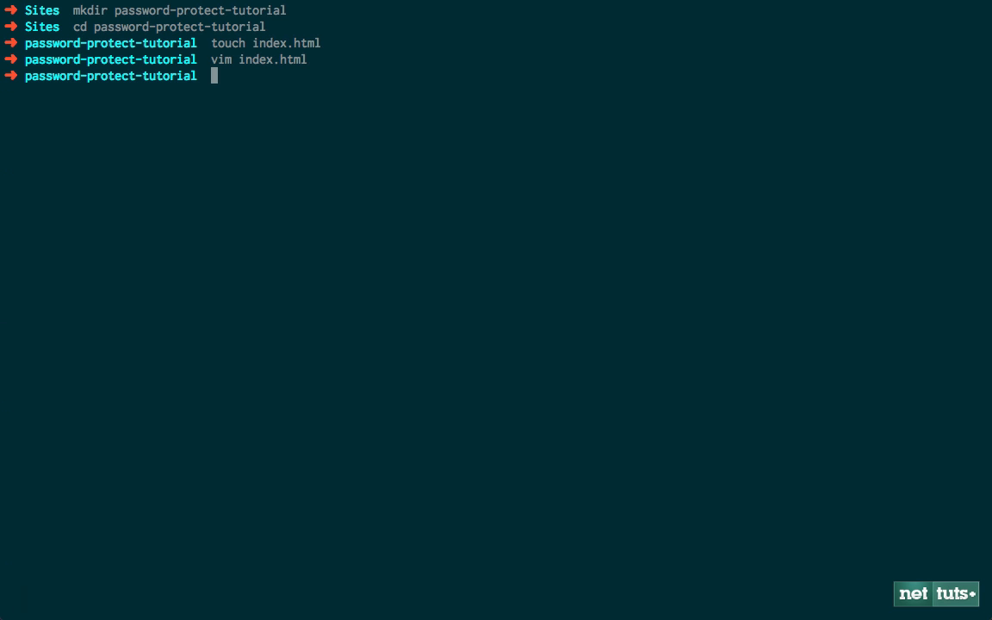
# Step: Make an admin folder whose index.php reads 'This is the secret area that only admins can see', then list with tree
pyautogui.write('mkdir ad')
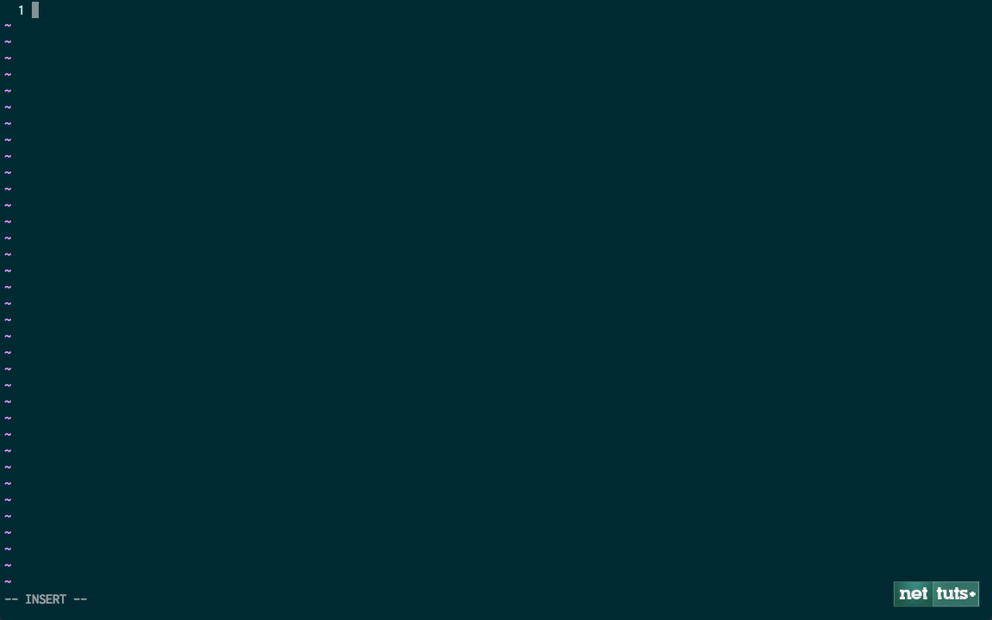
pyautogui.write('This is the secret')
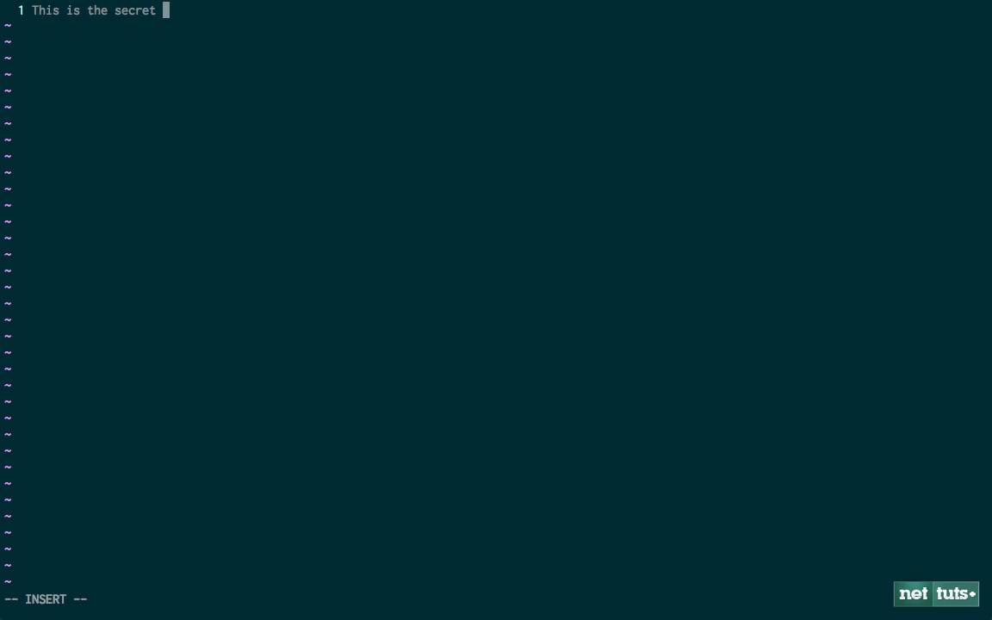
pyautogui.write('area that only admins c')
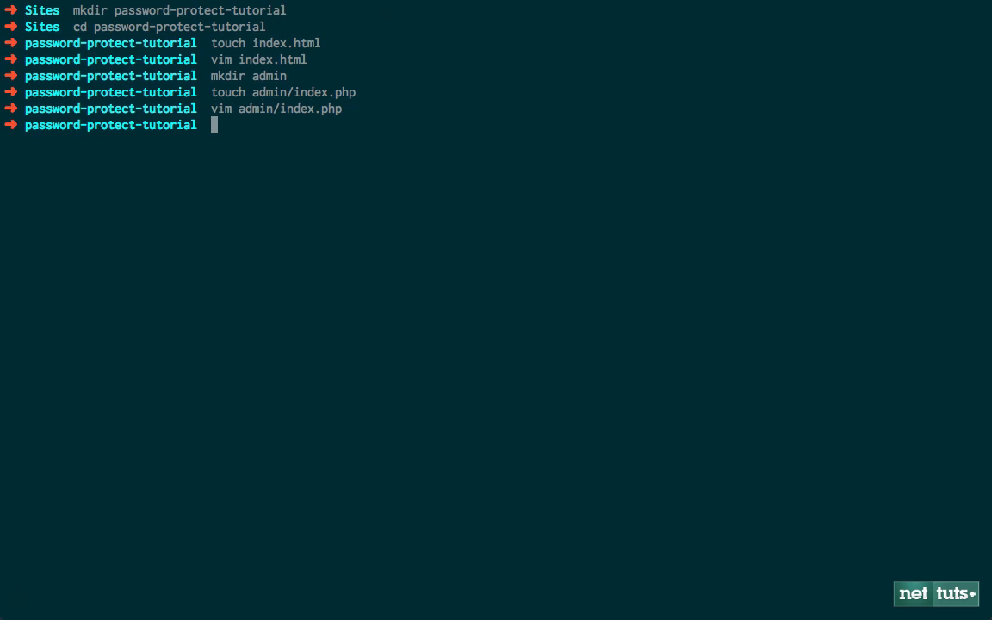
pyautogui.write('tree')
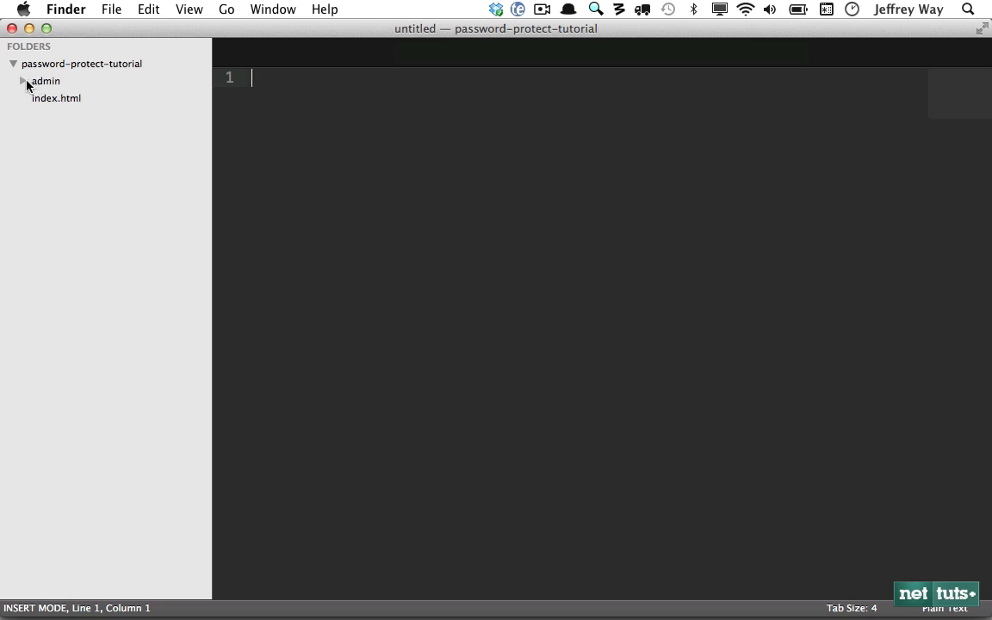
# Step: Create a new empty file named .htaccess inside the admin folder
pyautogui.click(25, 81)
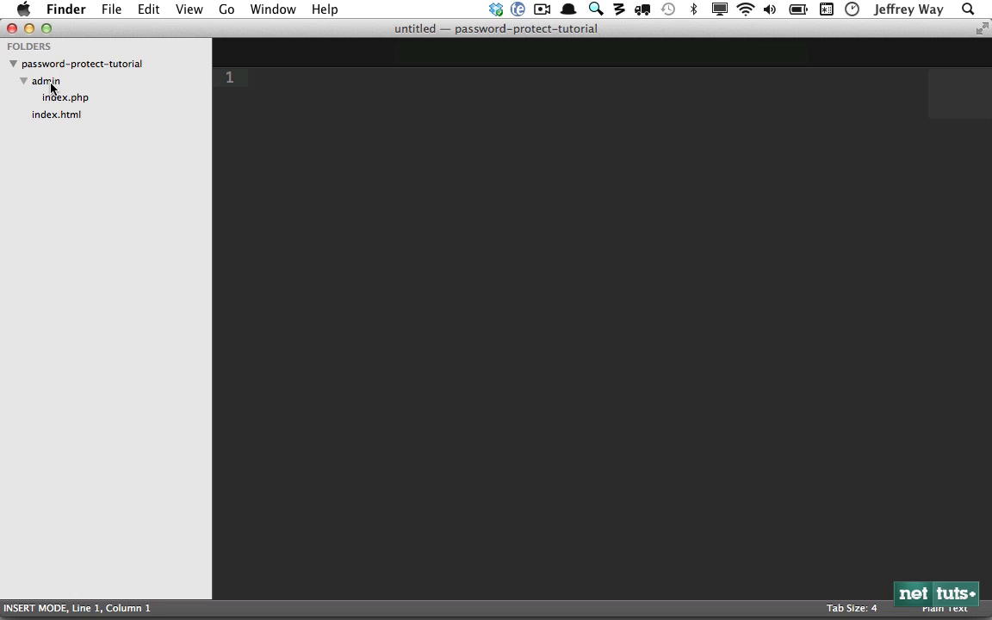
pyautogui.click(45, 81)
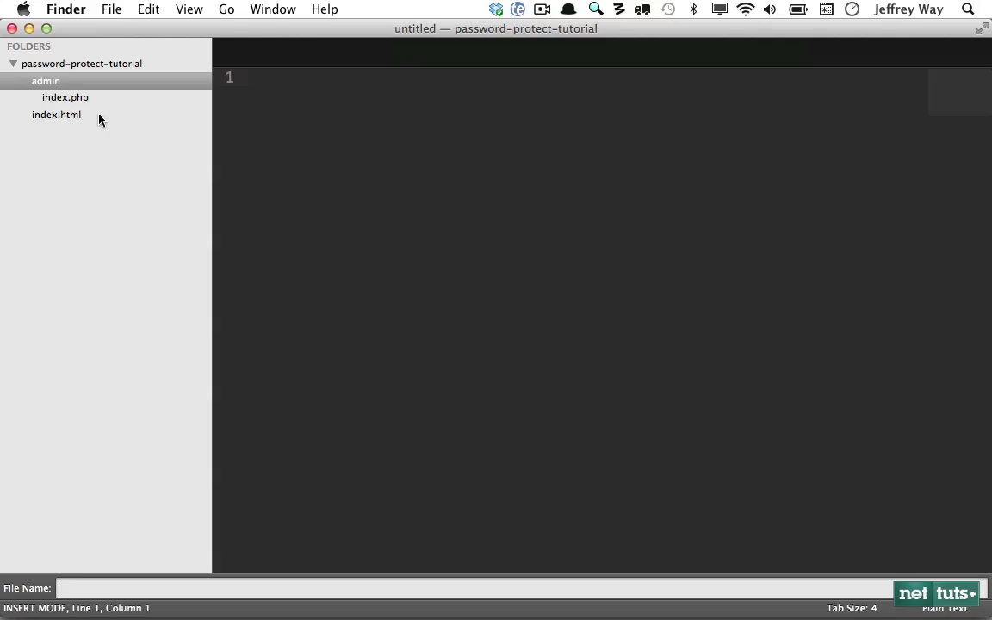
pyautogui.write('.t')
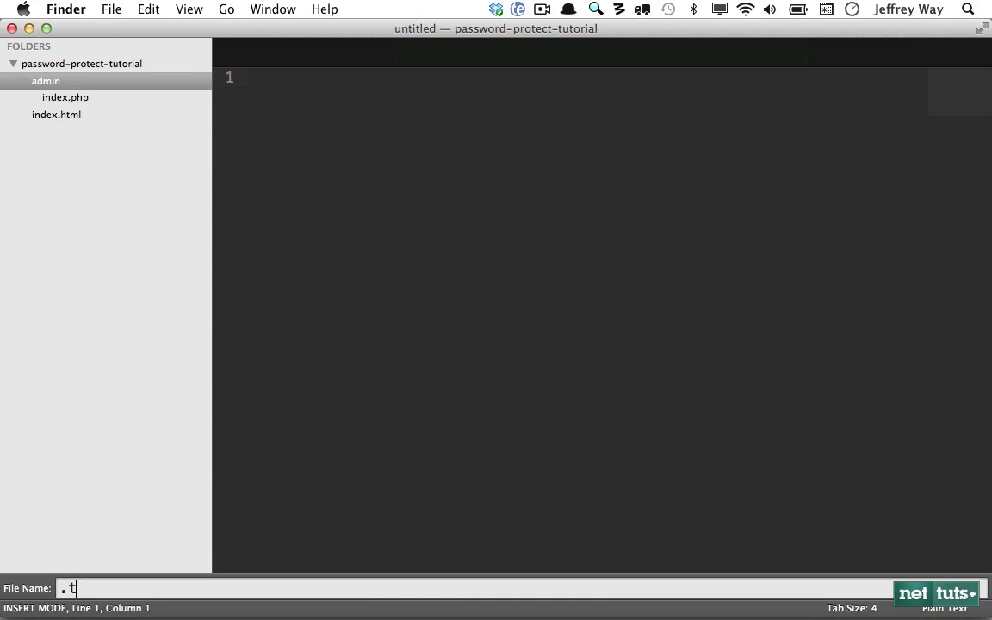
pyautogui.press('enter')
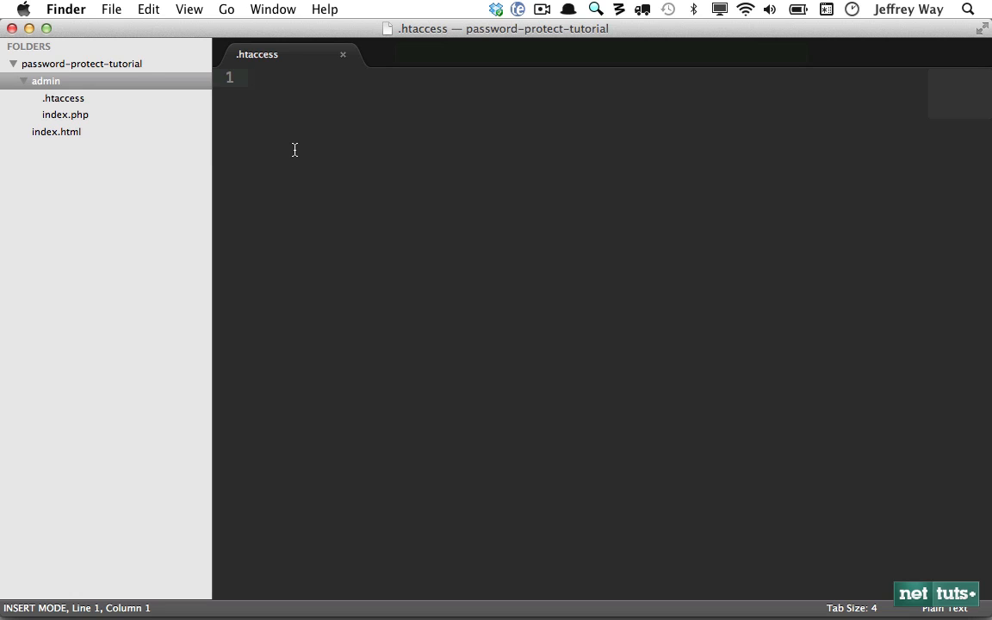
# Step: Write AuthName "Admin Only" and AuthType Basic as the first two .htaccess lines
pyautogui.write('AuthName')
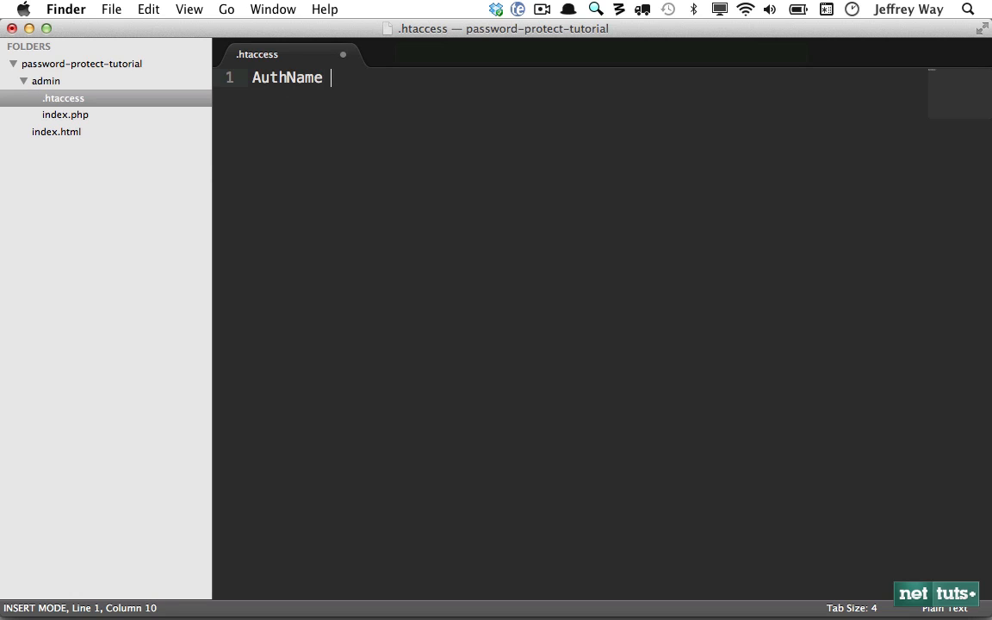
pyautogui.write('"Admin Only')
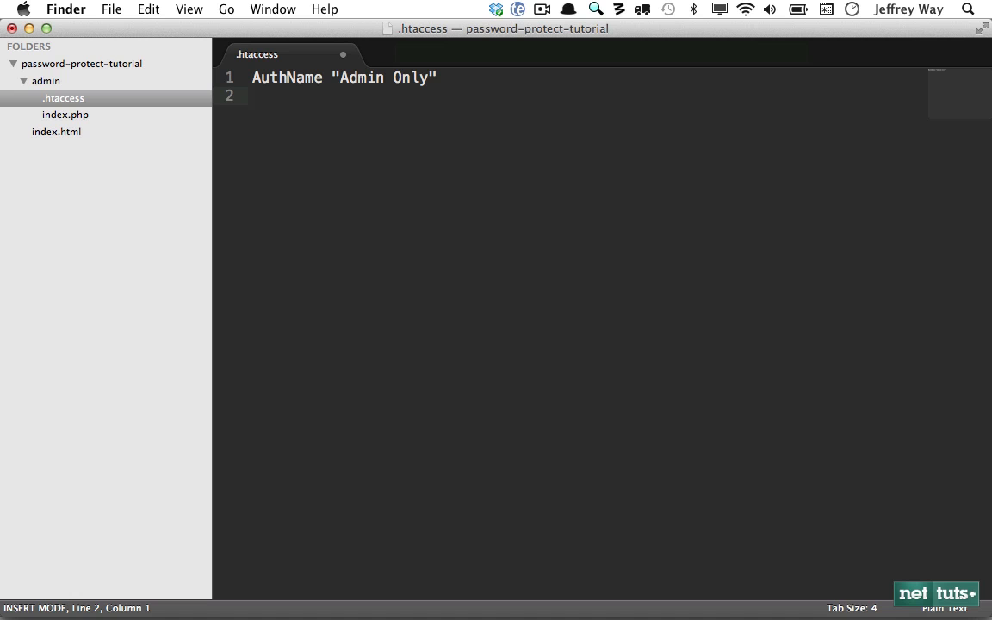
pyautogui.write('AuthType Basic')
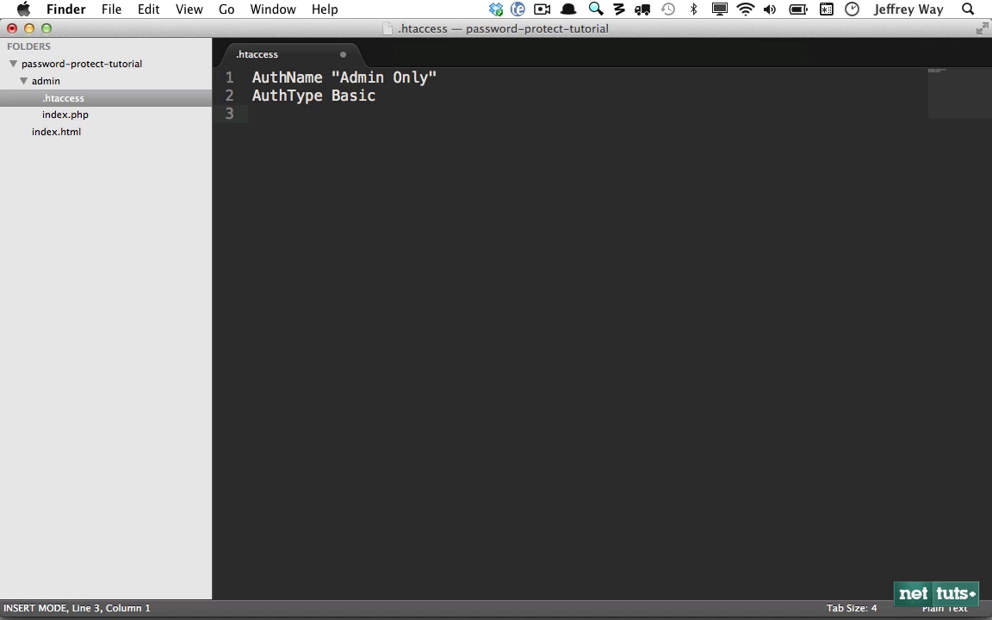
# Step: Add AuthUserFile /Users/Jeffrey/Sites/password-protect-tutorial/.htpasswd to .htaccess
pyautogui.write('Auth')
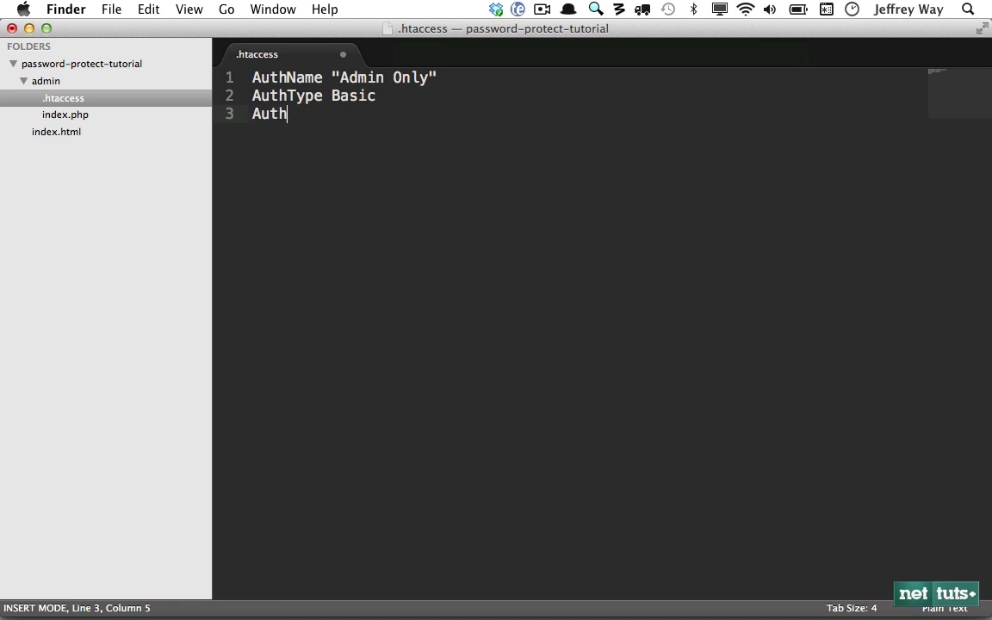
pyautogui.write('UserFile')
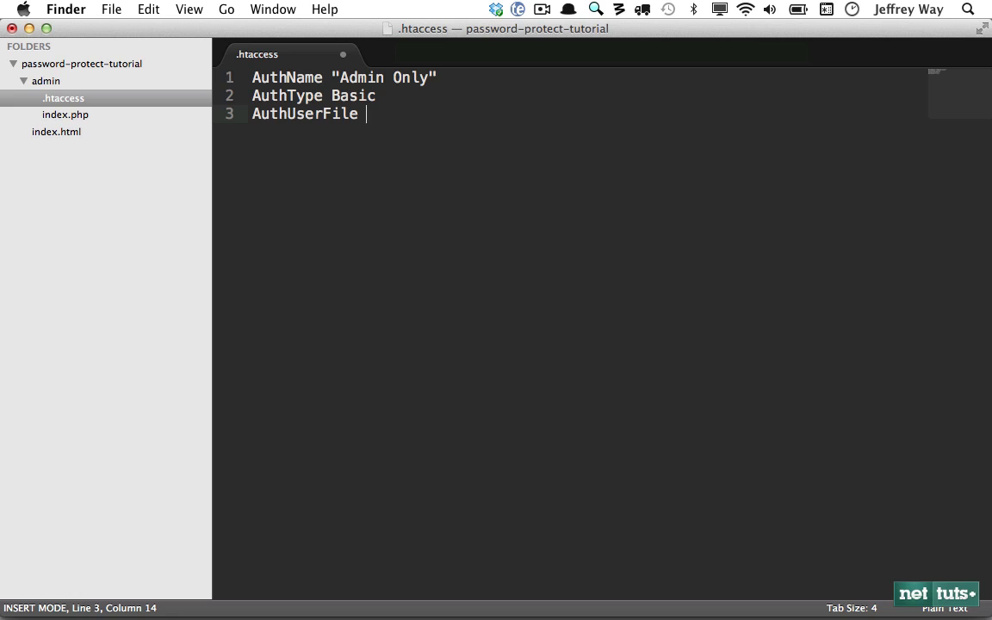
pyautogui.write('.')
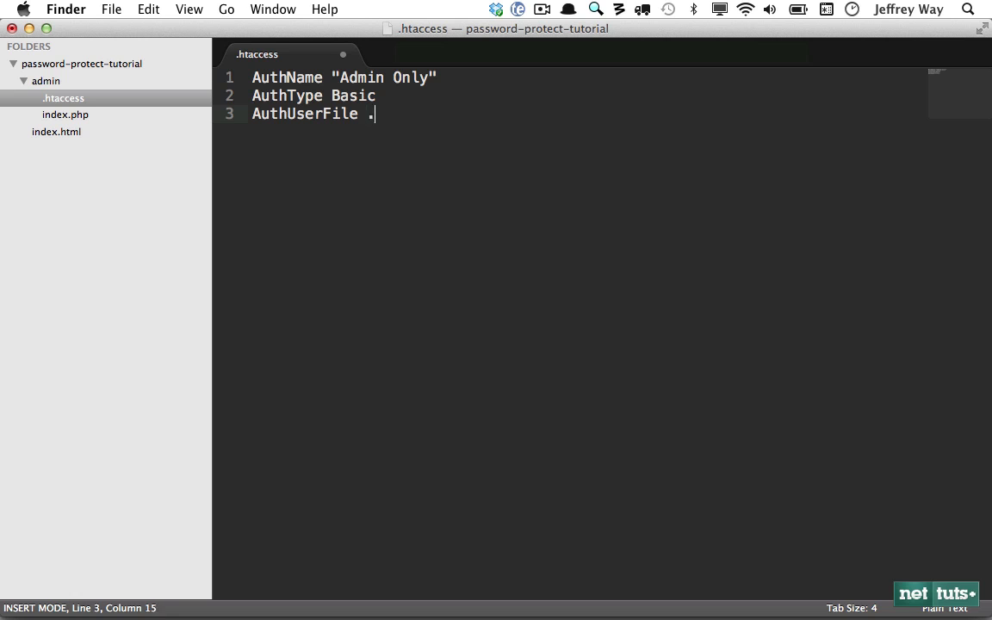
pyautogui.write('./')
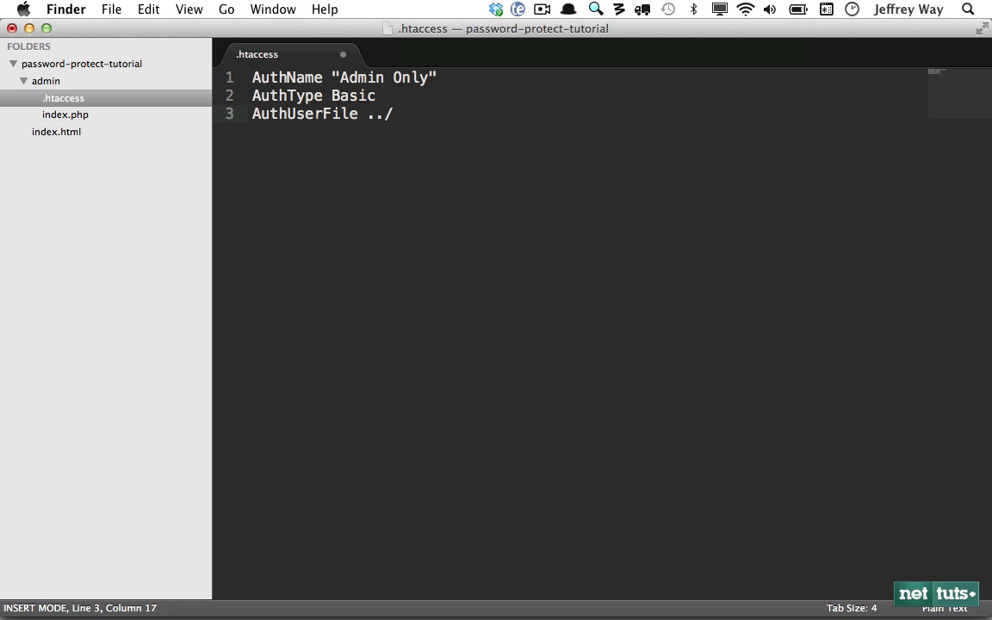
pyautogui.write('/Users/')
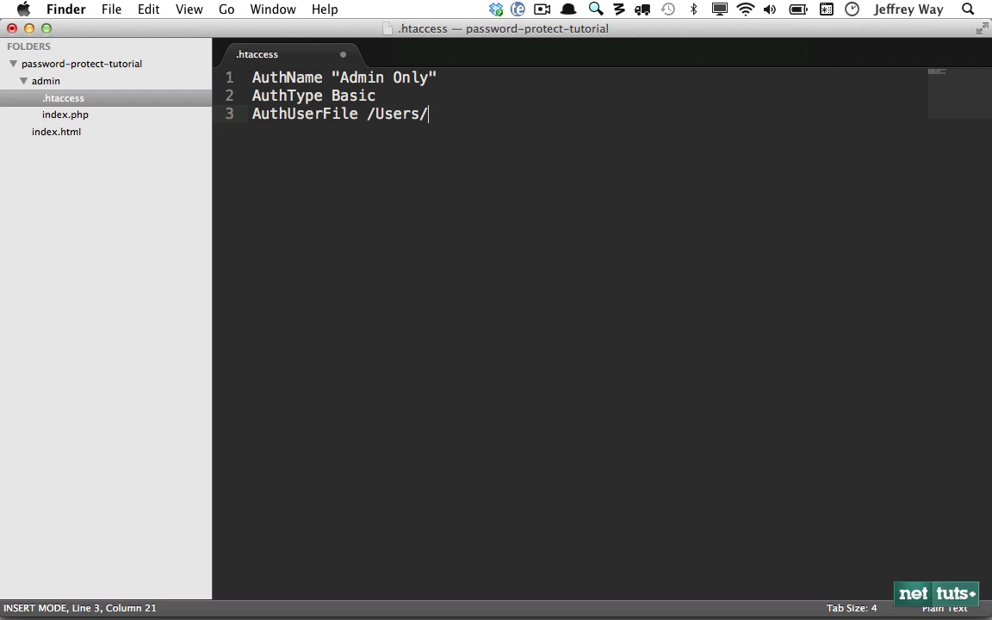
pyautogui.write('Jeffrey/Sites/')
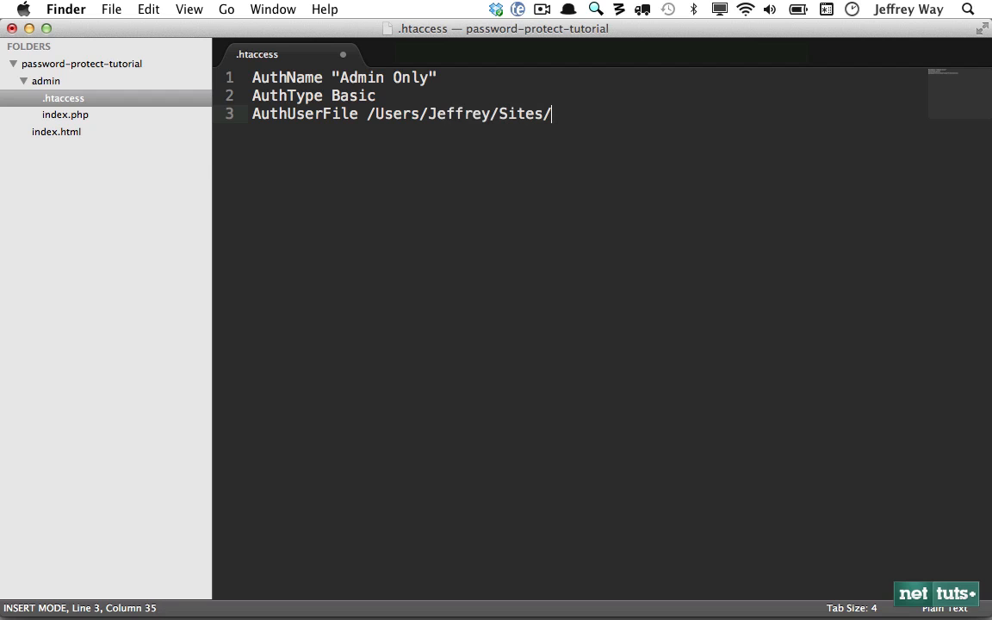
pyautogui.write('password-protec')
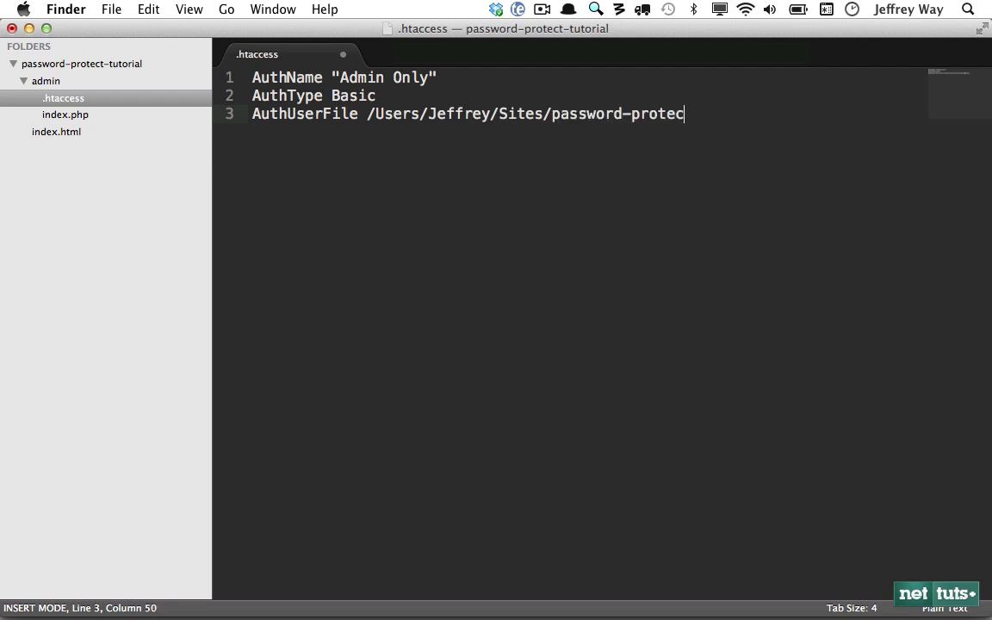
pyautogui.write('t-tutorial/')
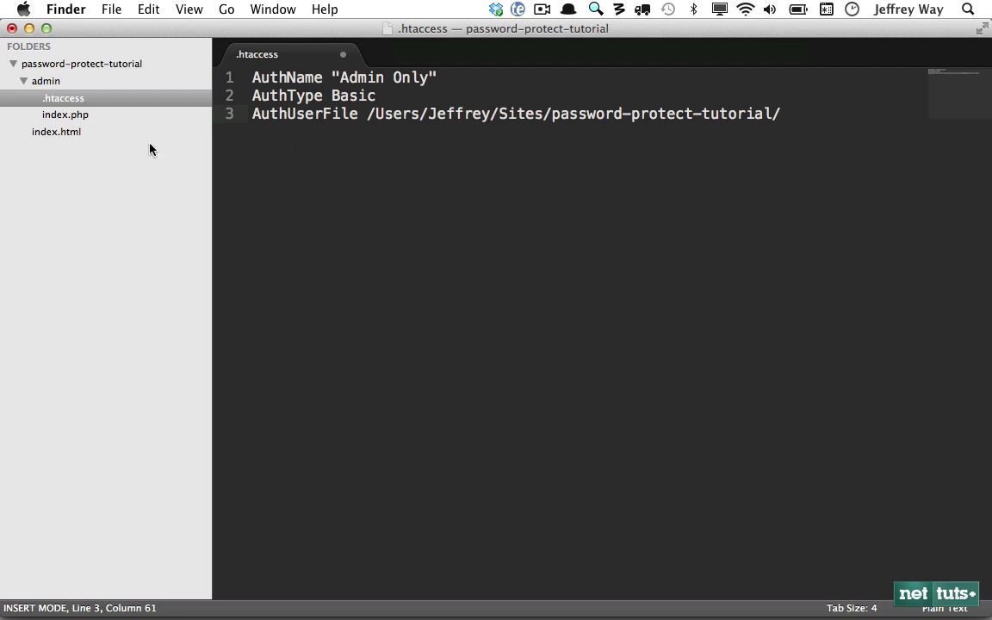
pyautogui.write('.htpass')
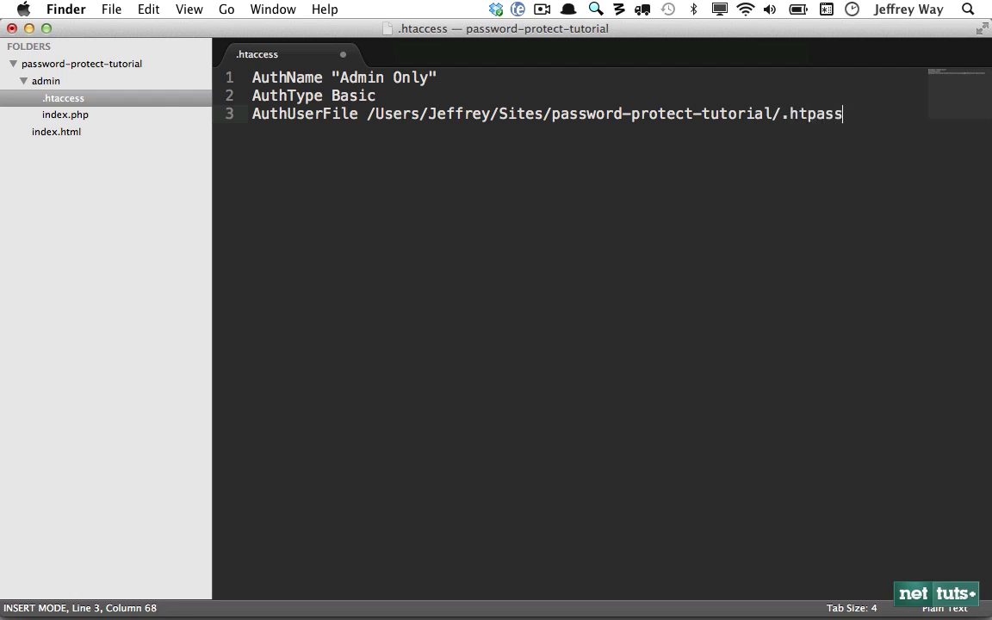
pyautogui.write('wd')
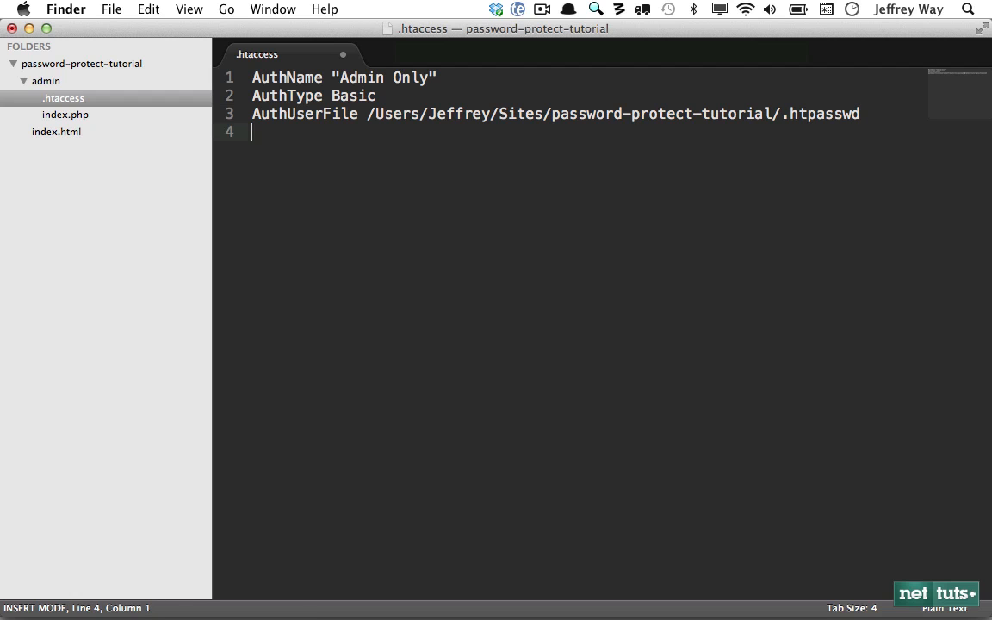
# Step: Add the require valid-user line and save .htaccess
pyautogui.write('require valid-user')
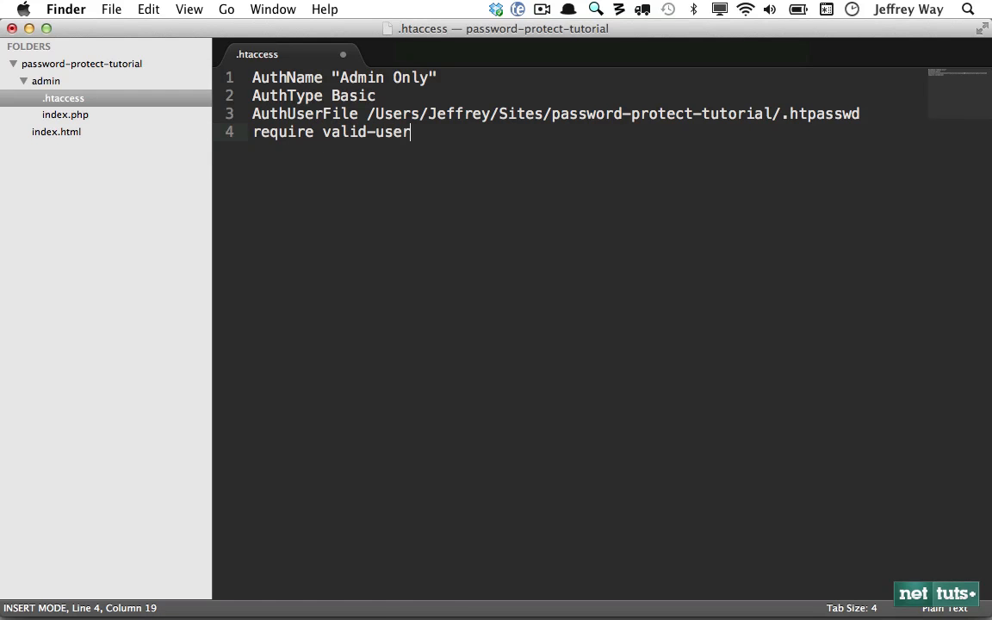
pyautogui.press('cmd+s')
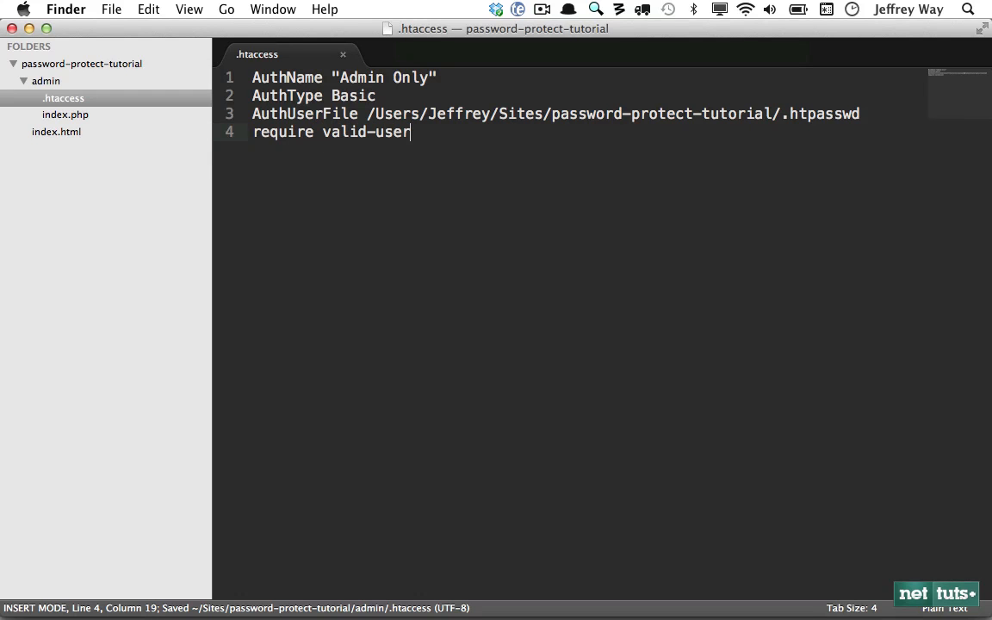
pyautogui.moveTo(289, 158)
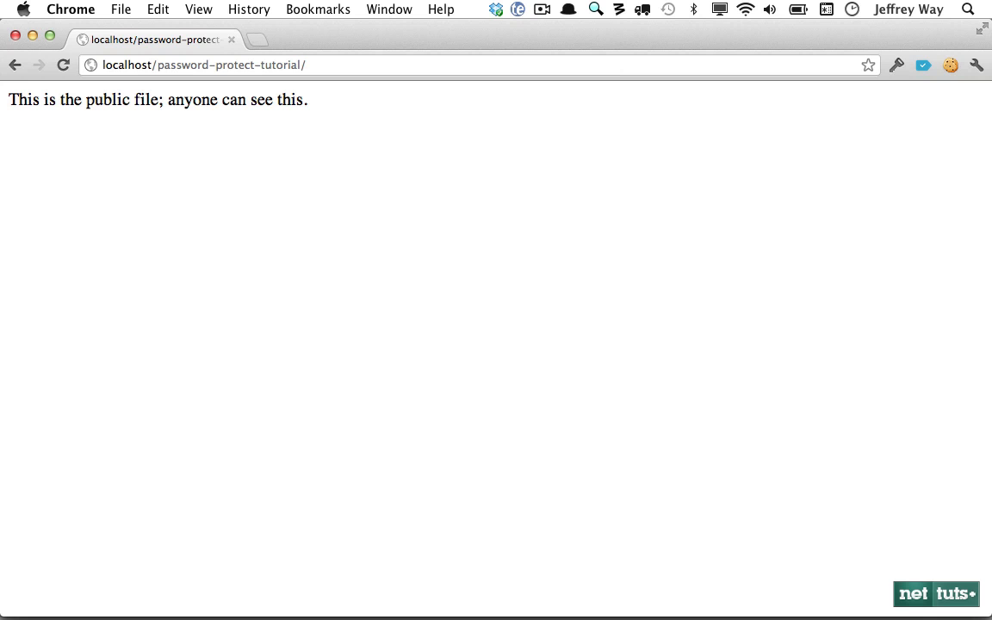
pyautogui.moveTo(52, 114)
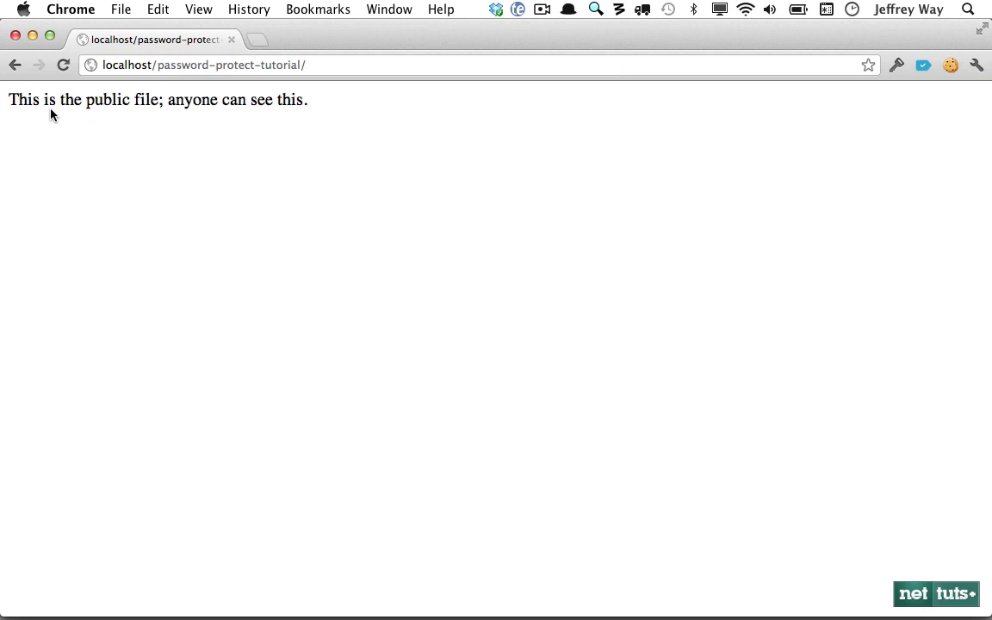
# Step: Load localhost/password-protect-tutorial/admin/ in Chrome, which shows the secret text unprotected
pyautogui.write('admin/')
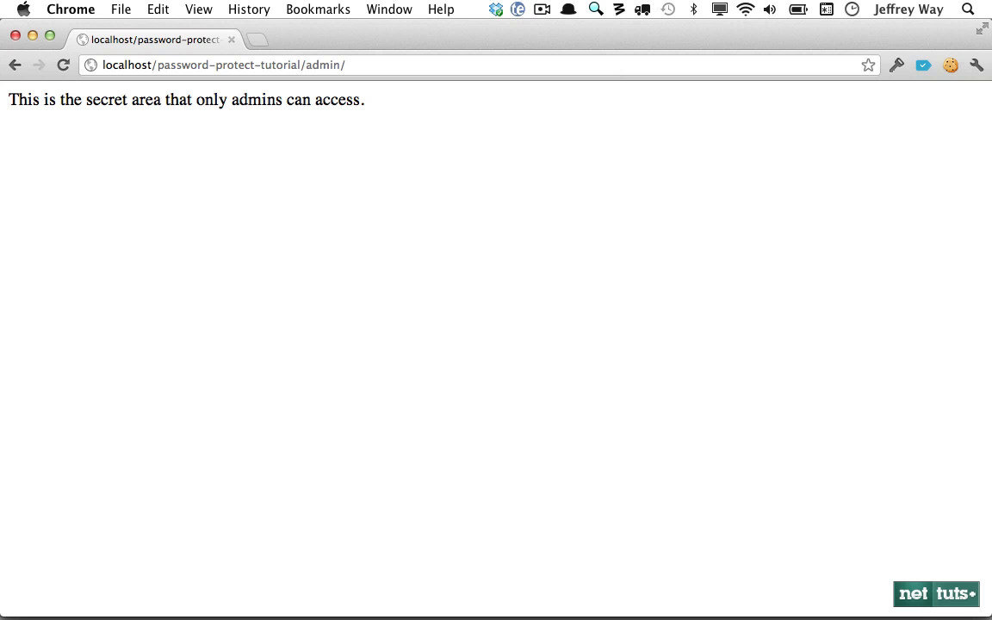
pyautogui.moveTo(26, 99); pyautogui.dragTo(331, 98)
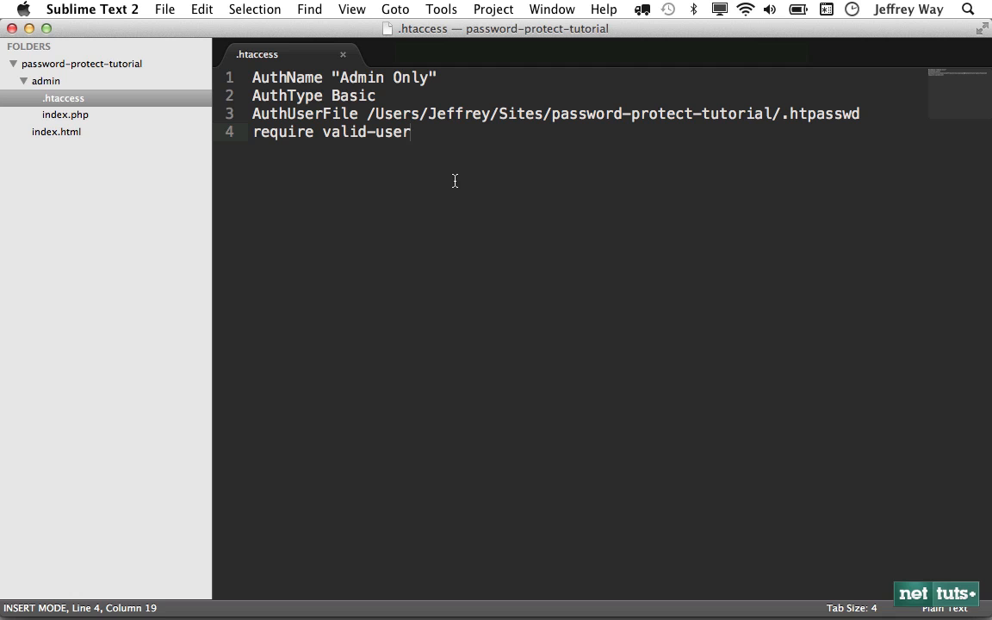
pyautogui.press('cmd+a')
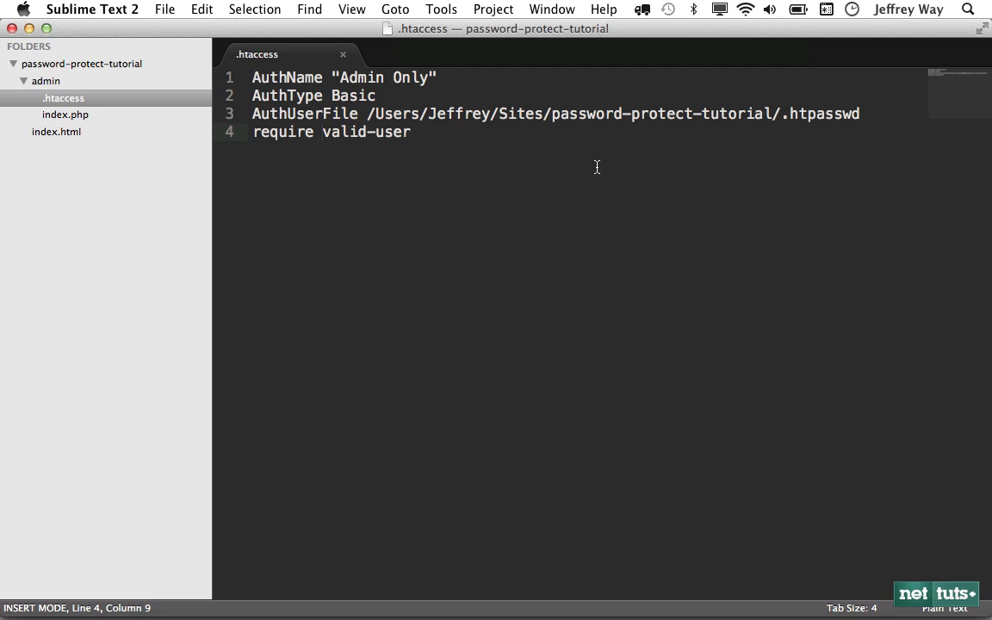
pyautogui.press('enter')
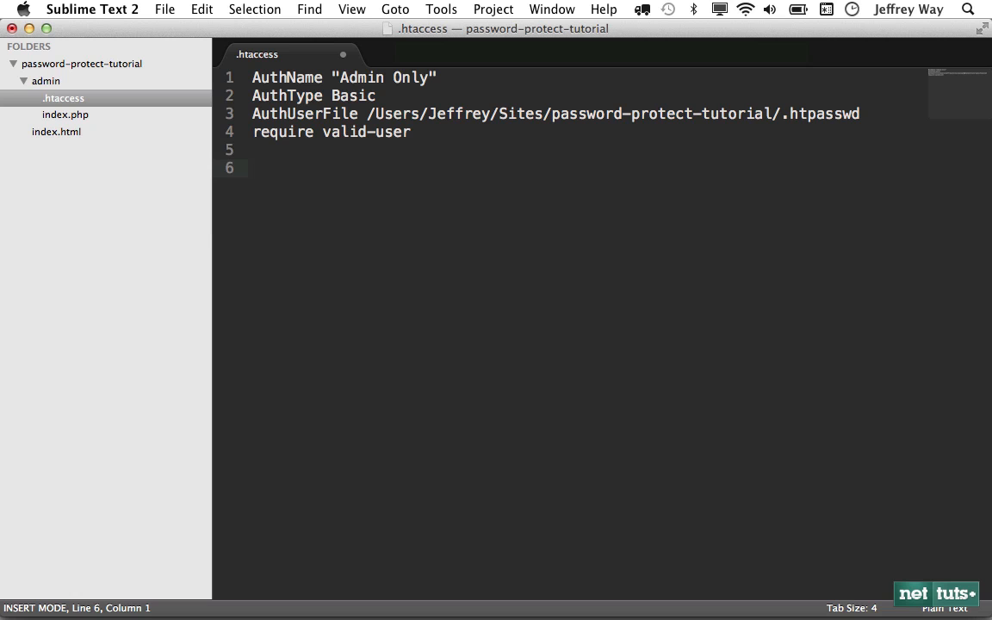
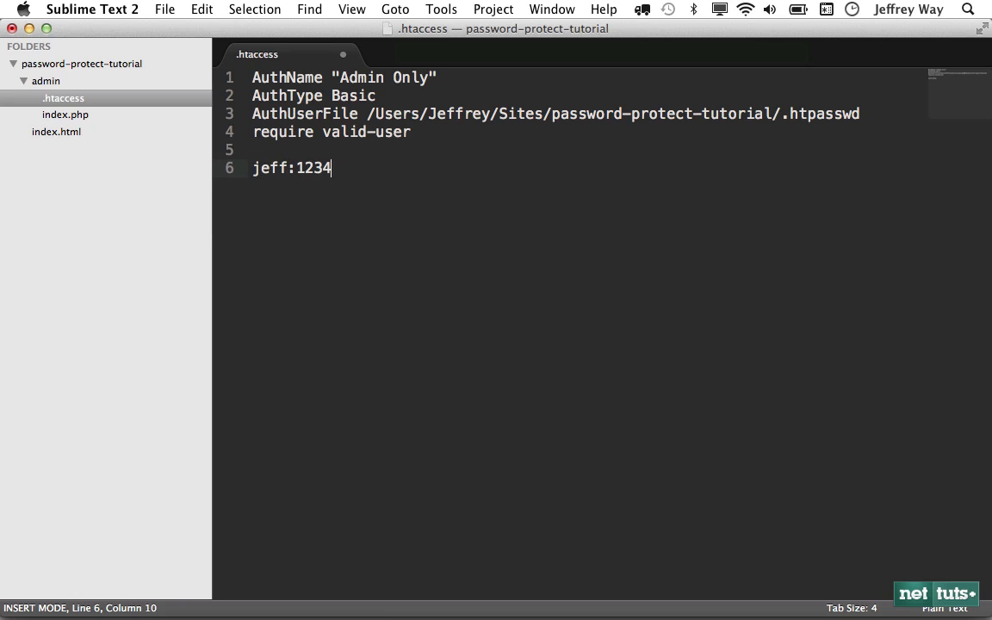
pyautogui.press('Enter')
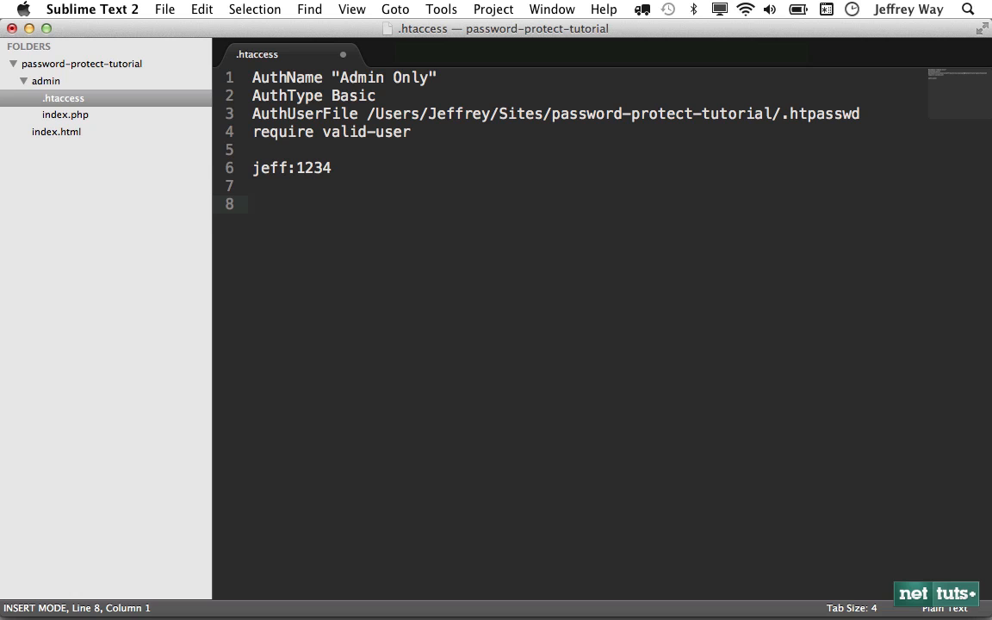
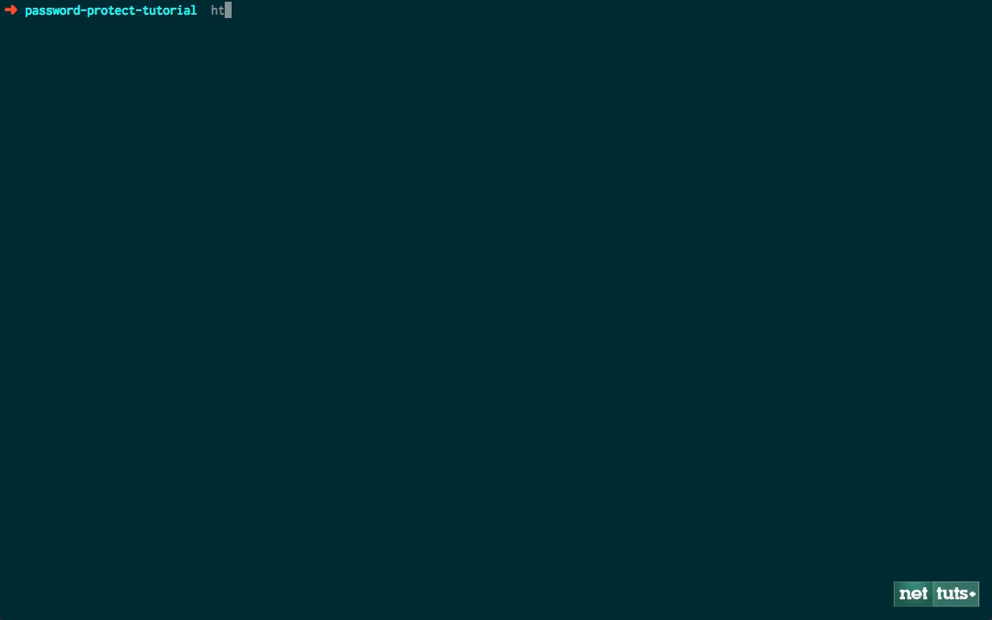
# Step: Run htpasswd -c .htpasswd jeffrey in Terminal to generate the password file
pyautogui.write('passwd')
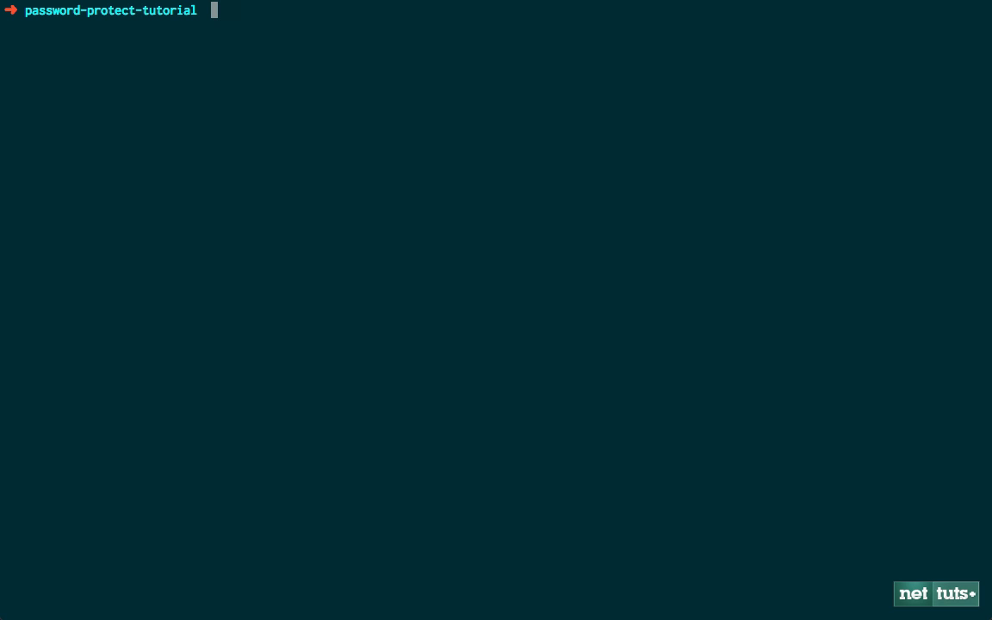
pyautogui.write('htpasswd -c')
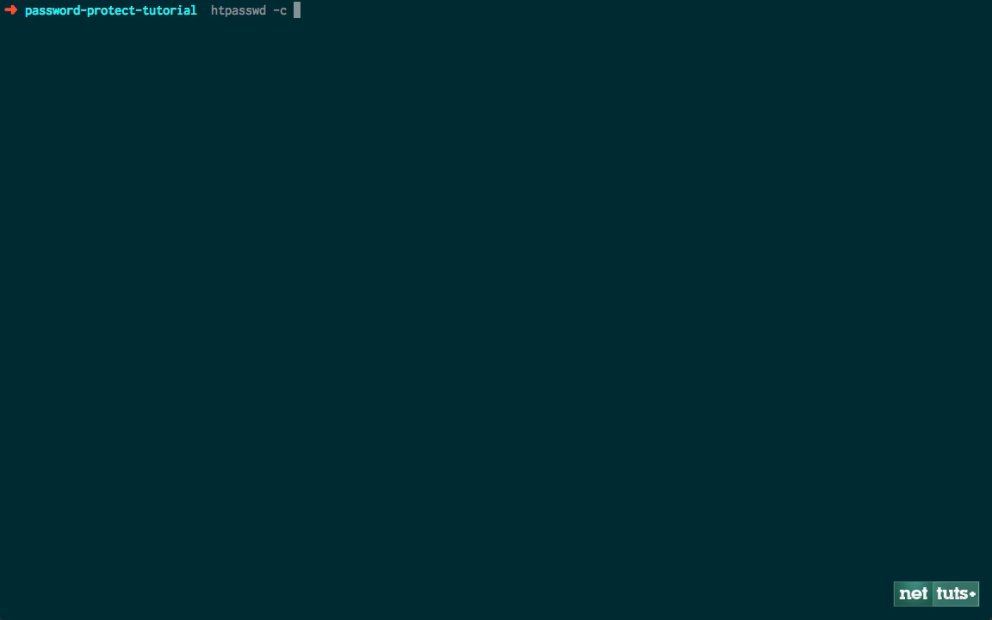
pyautogui.write('.')
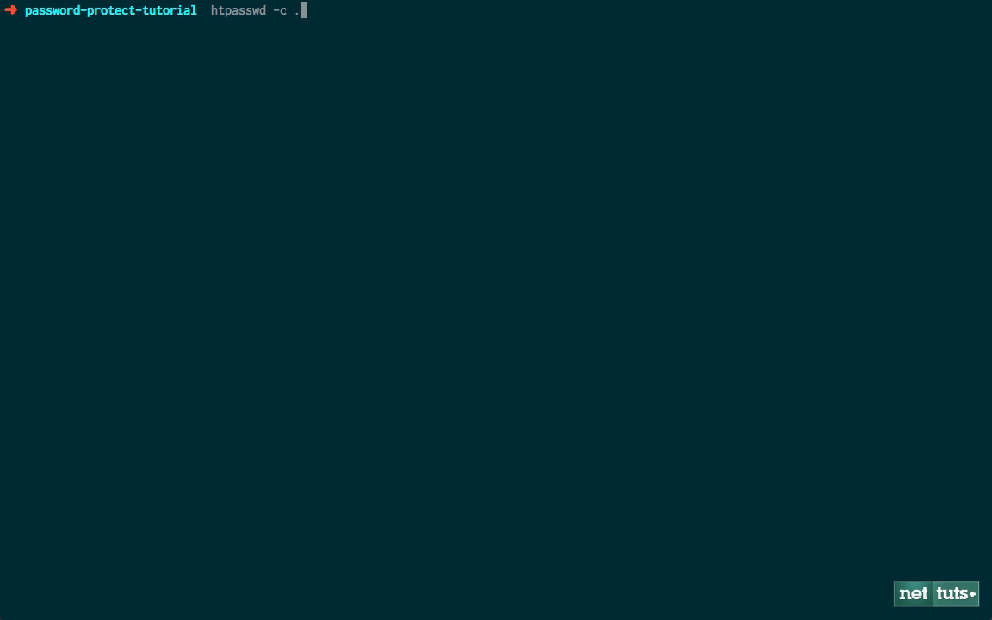
pyautogui.write('htpasswd')
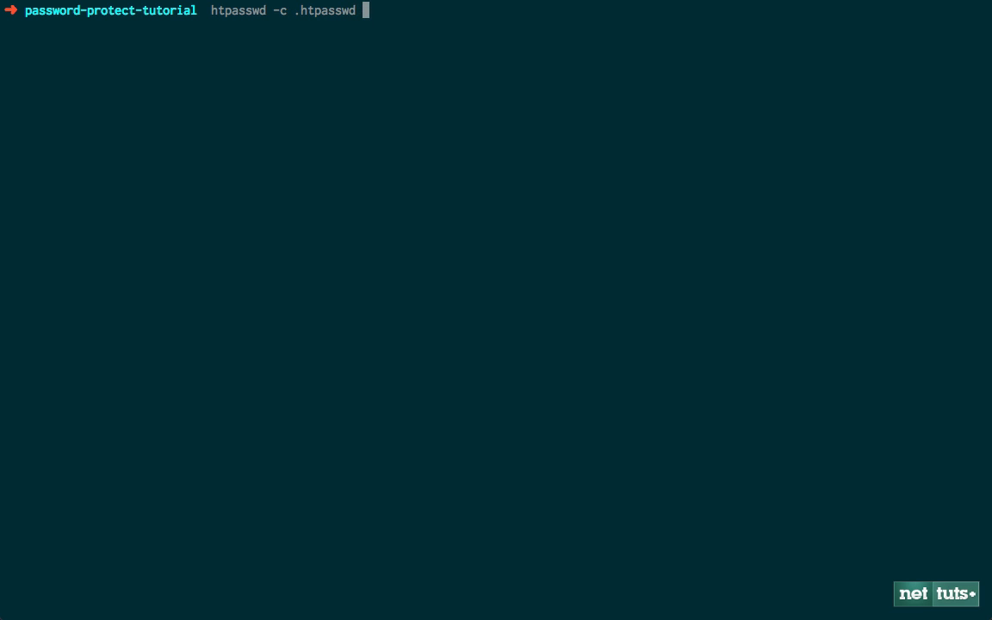
pyautogui.write('jeffr')
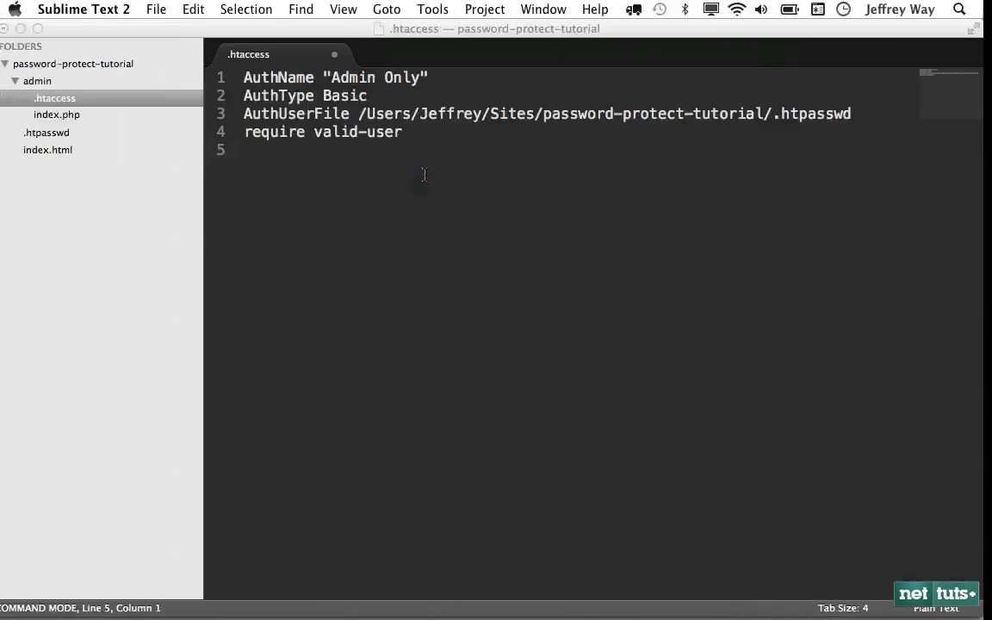
# Step: Review the generated .htpasswd with its encrypted password and save it
pyautogui.click(56, 131)
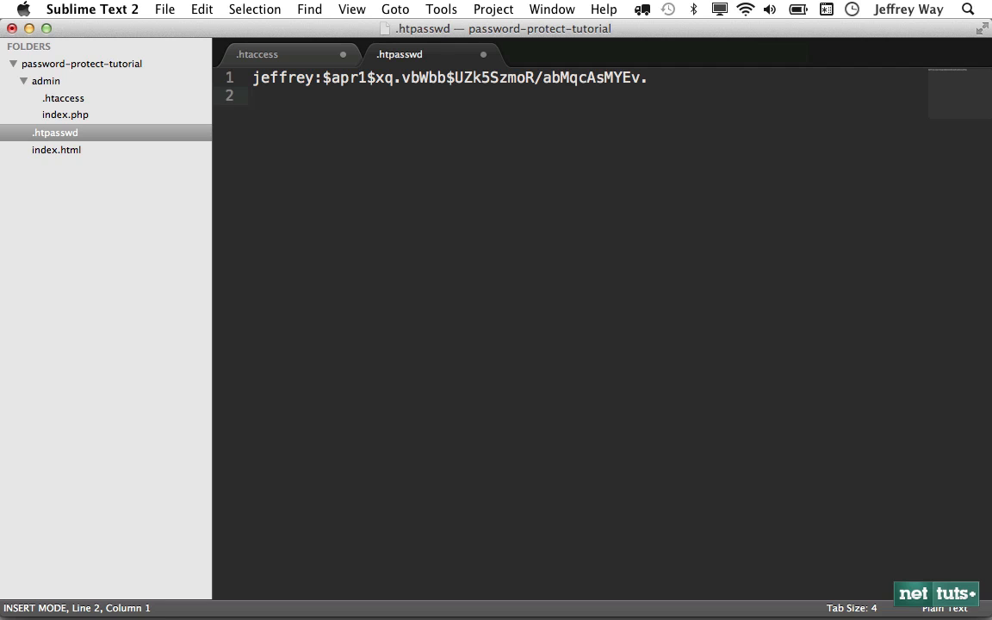
pyautogui.press('cmd+s')
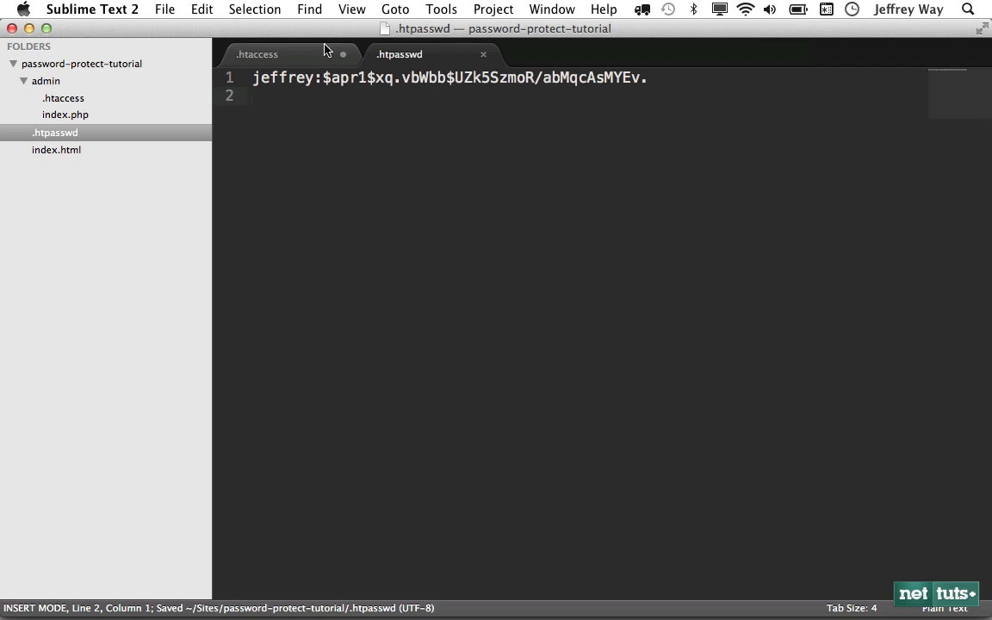
# Step: Return to .htaccess and highlight the AuthUserFile path to the .htpasswd file
pyautogui.click(257, 53)
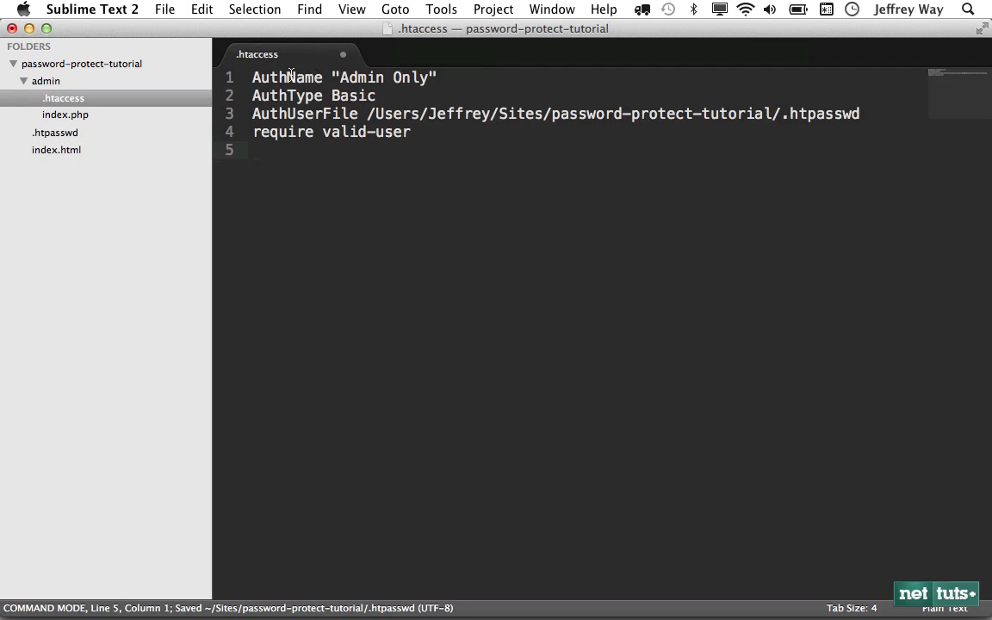
pyautogui.moveTo(289, 114); pyautogui.dragTo(541, 113)
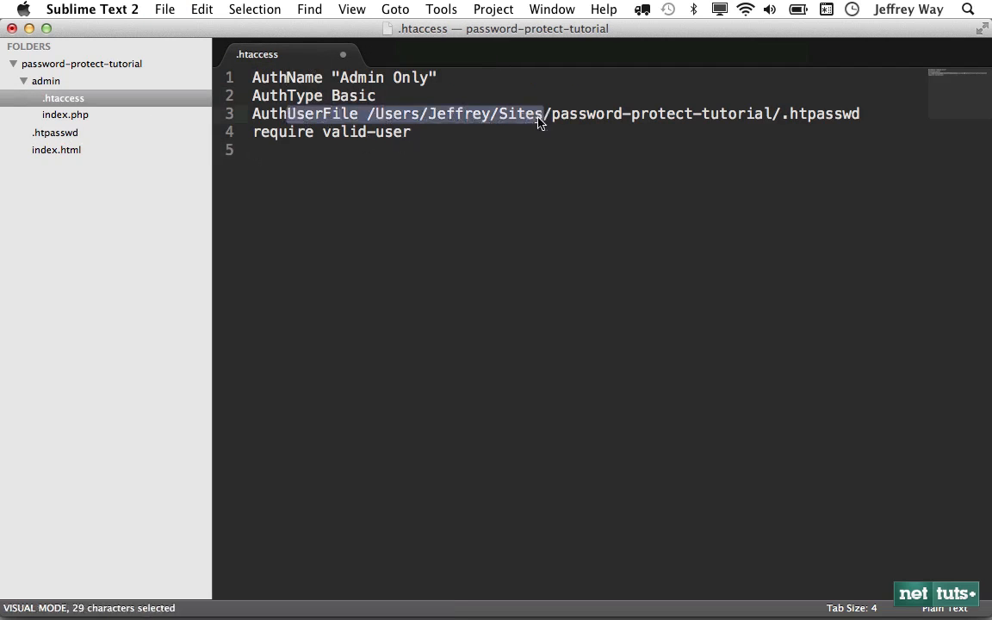
pyautogui.moveTo(542, 114); pyautogui.dragTo(857, 114)
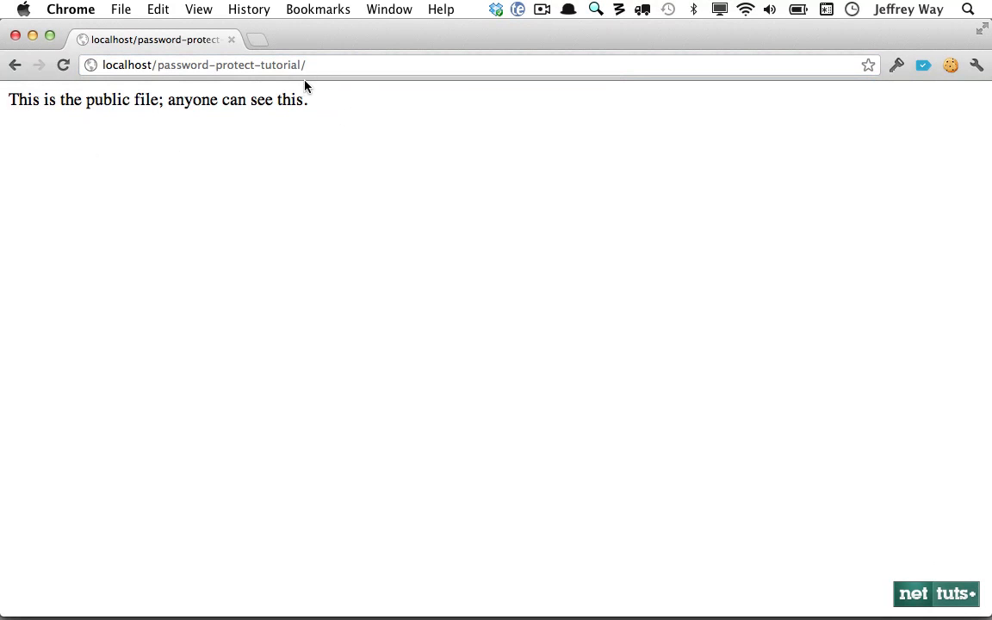
# Step: Go to localhost/password-protect-tutorial/admin/ again to test the protection
pyautogui.write('admin/')
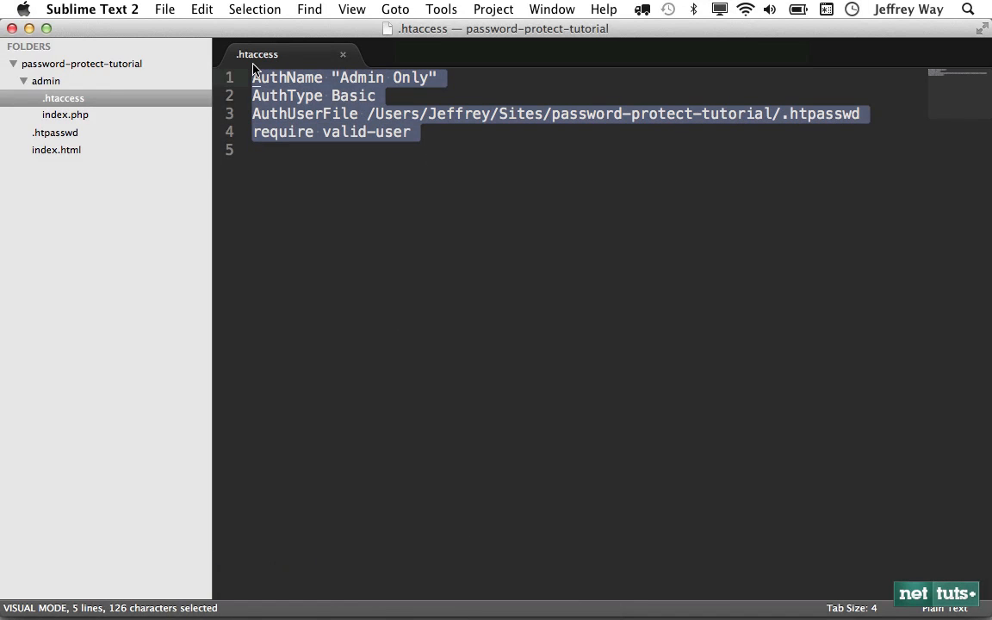
pyautogui.moveTo(395, 153)
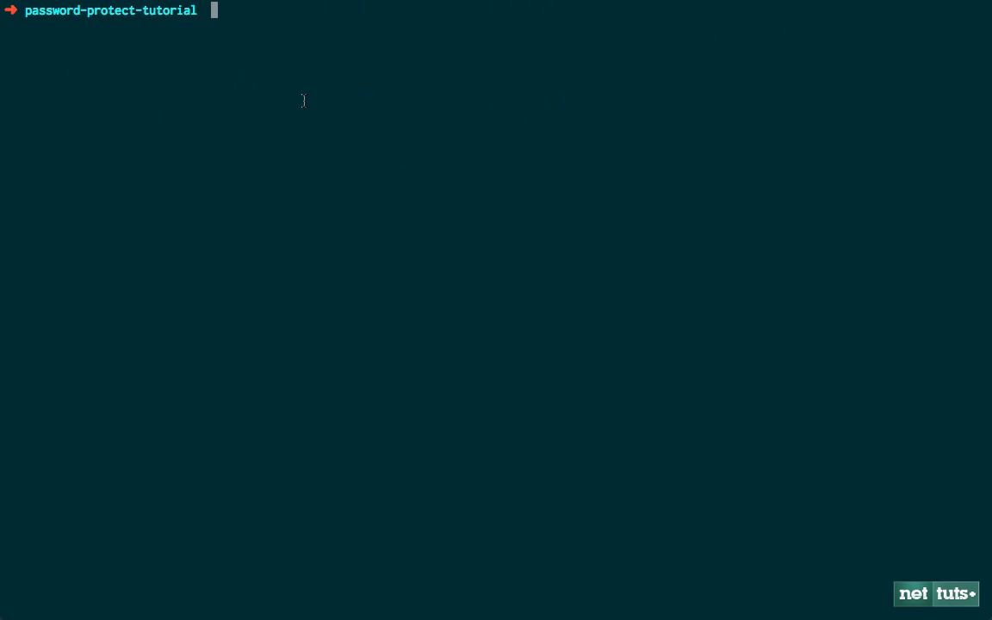
# Step: Open /etc/apache2/httpd.conf in vim with sudo
pyautogui.write('sudo vim')
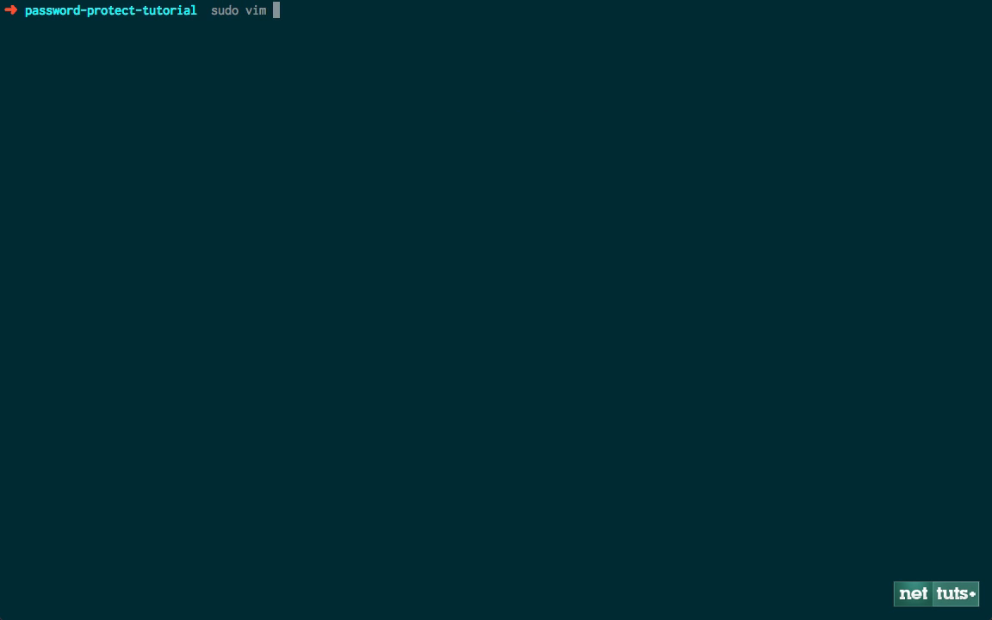
pyautogui.write('/')
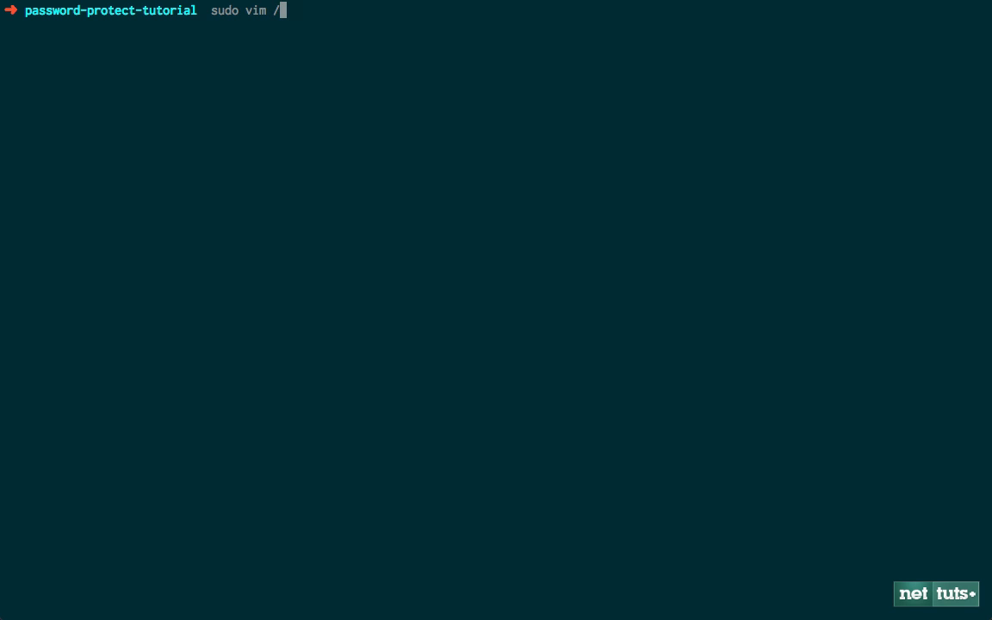
pyautogui.write('etc/apache2/')
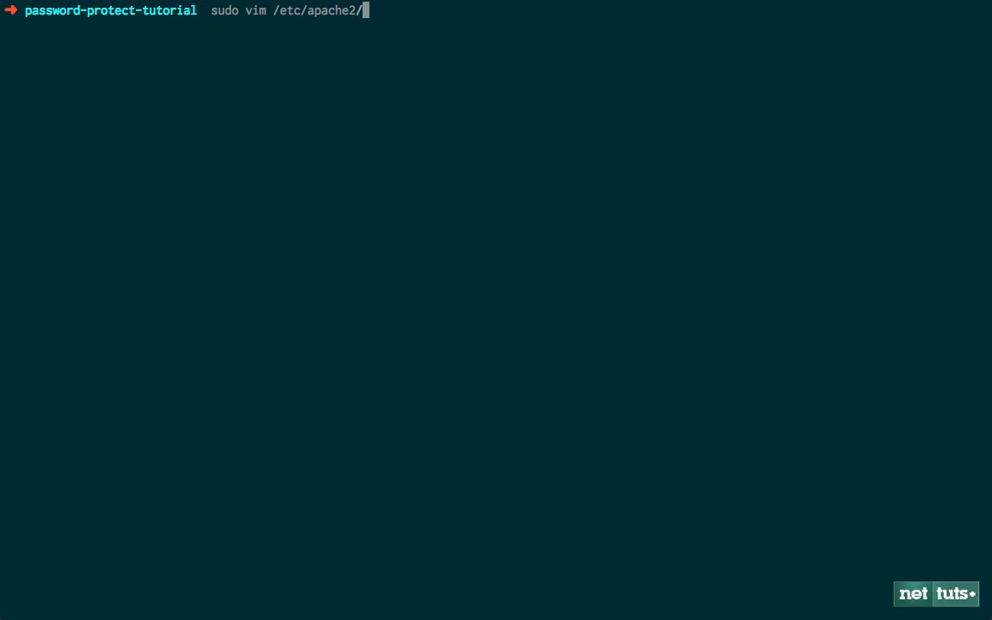
pyautogui.write('httpd')
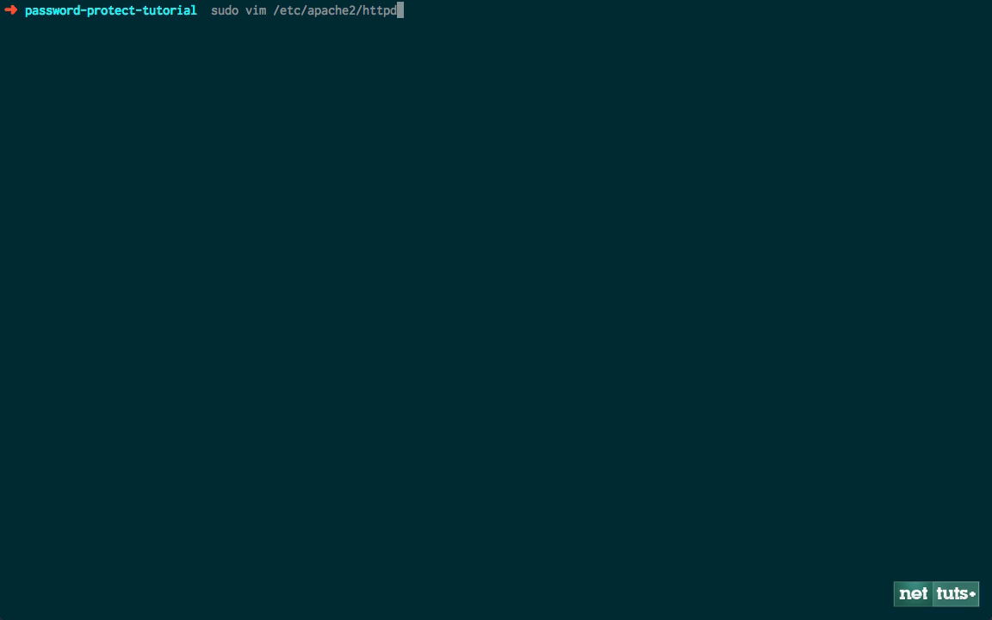
pyautogui.write('.conf')
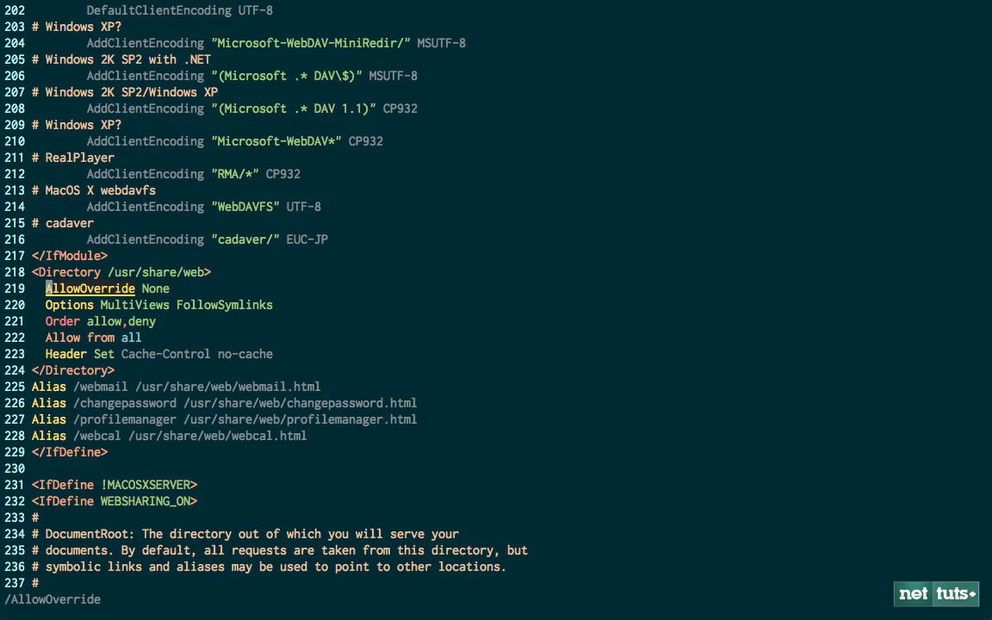
# Step: Review the Sites Directory block's AllowOverride None setting, then return to the shell
pyautogui.scroll(-3)
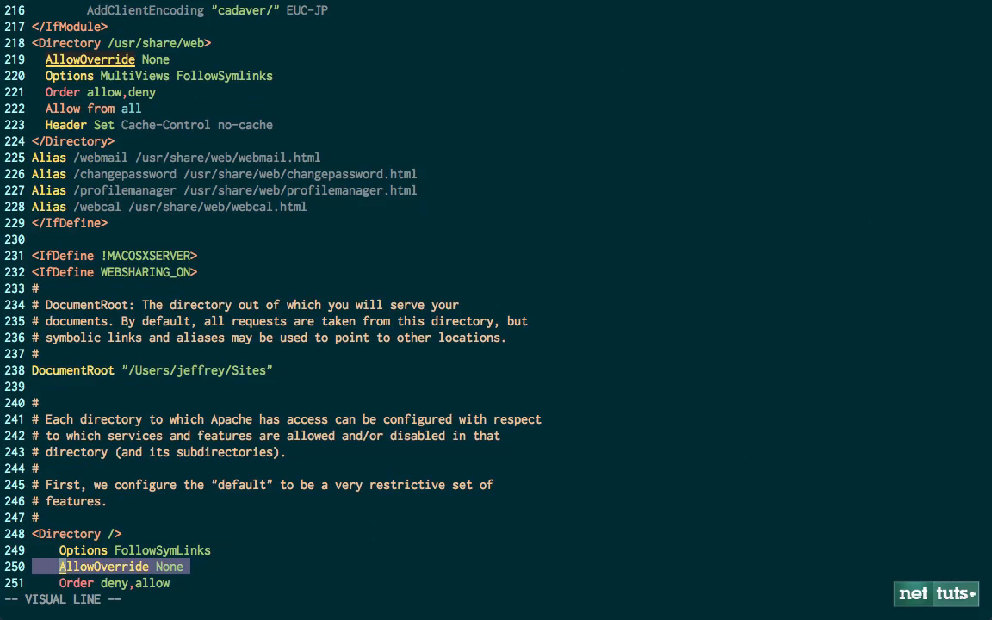
pyautogui.scroll(-3)
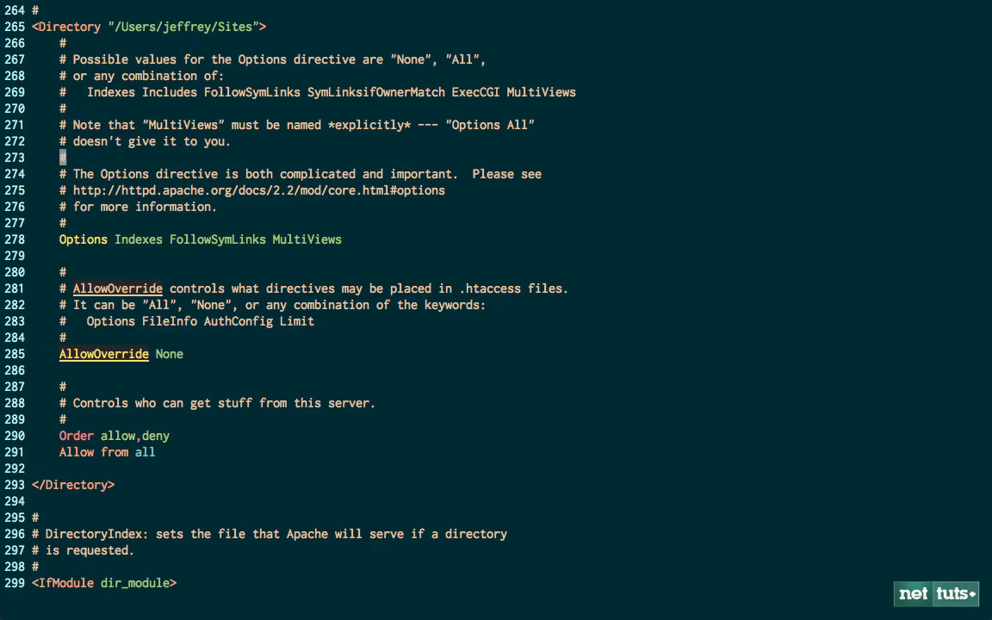
pyautogui.press('V')
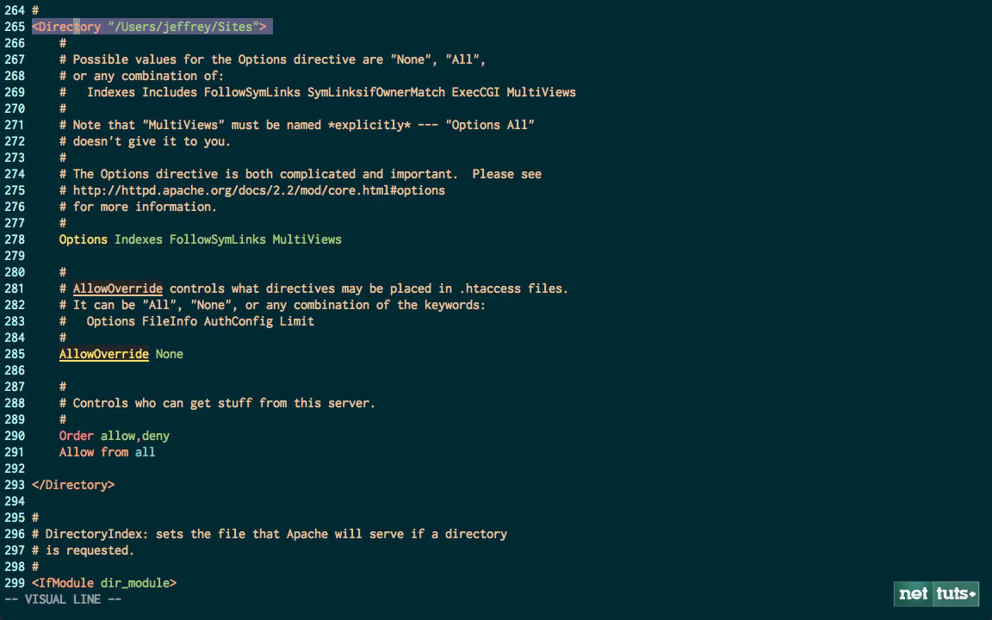
pyautogui.click(72, 355)
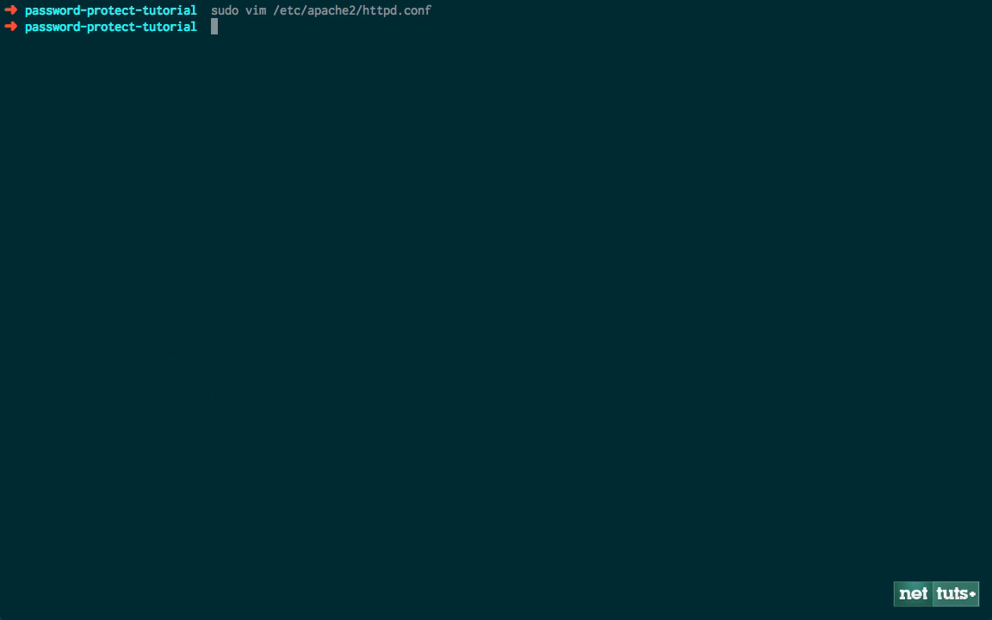
pyautogui.write('sudo apach')
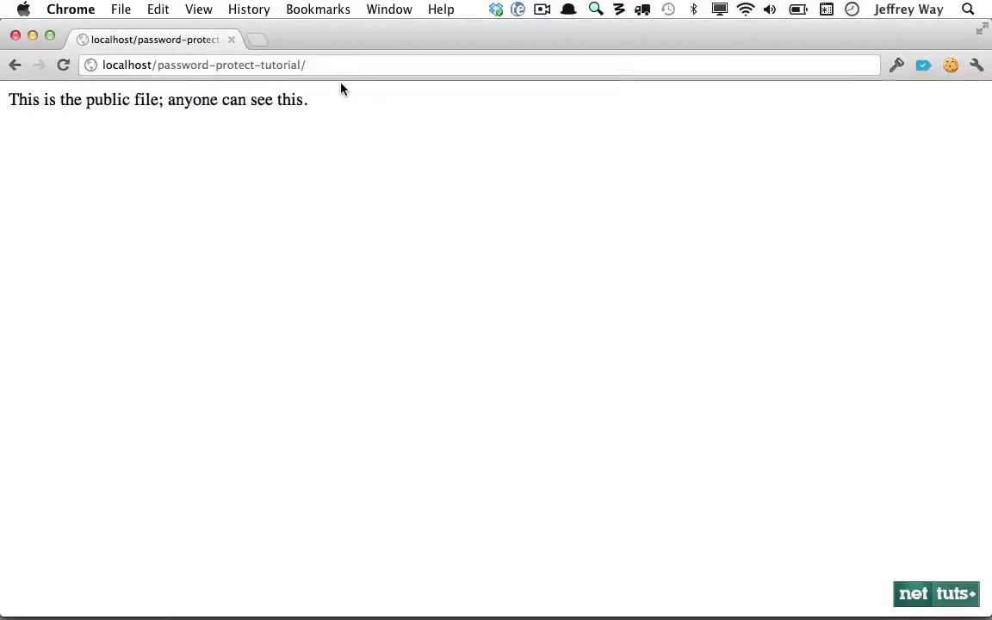
# Step: Log in to the protected admin folder as user jeffrey and reach the secret-area page
pyautogui.write('index.html')
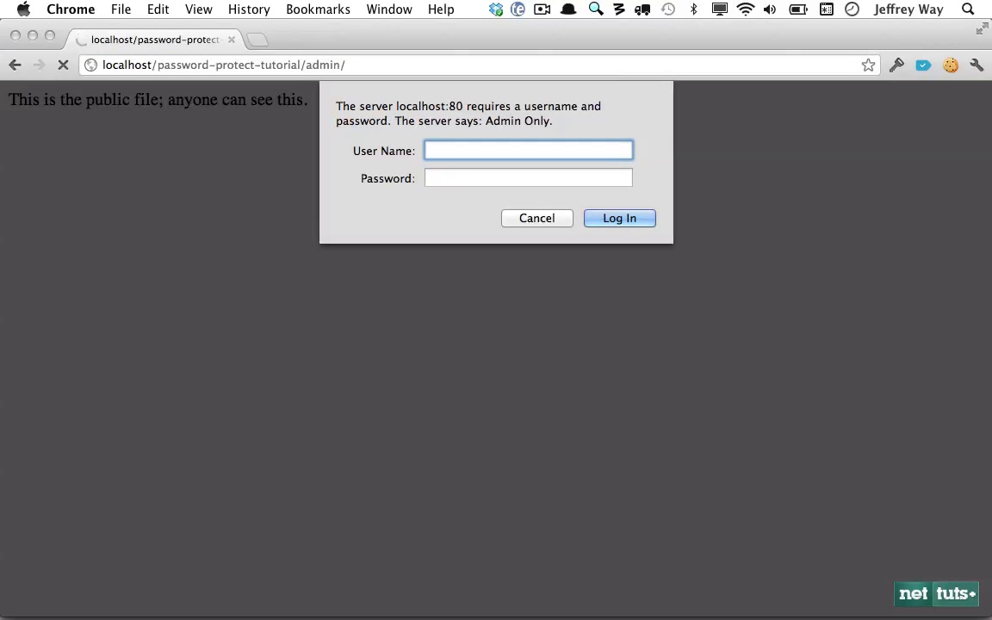
pyautogui.write('jeffrey')
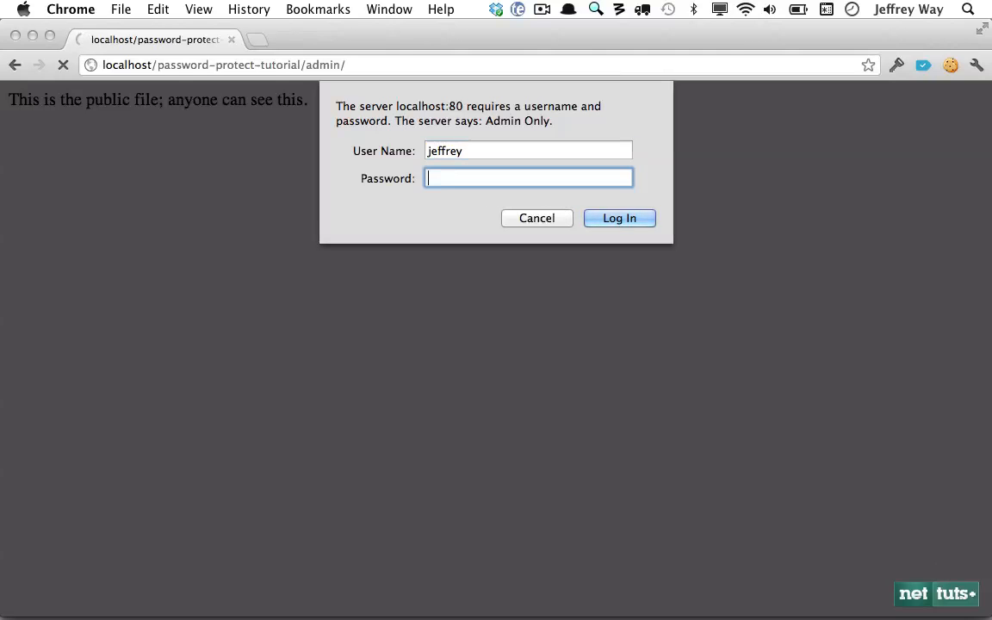
pyautogui.click(620, 217)
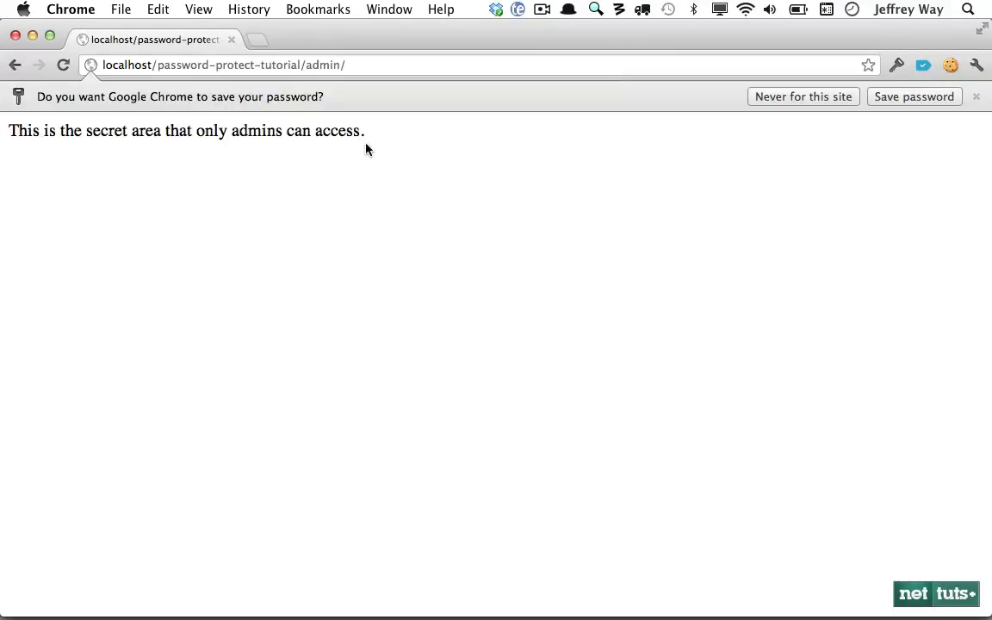
pyautogui.moveTo(468, 258)
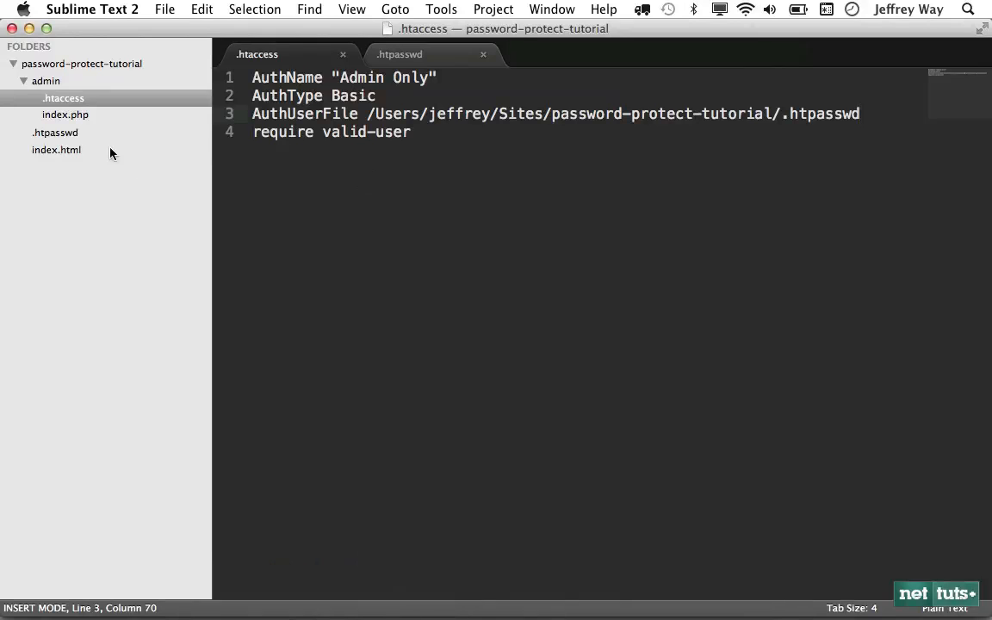
# Step: Reload the admin page, log in with the second user's credentials, and dismiss the save-password bar
pyautogui.click(400, 53)
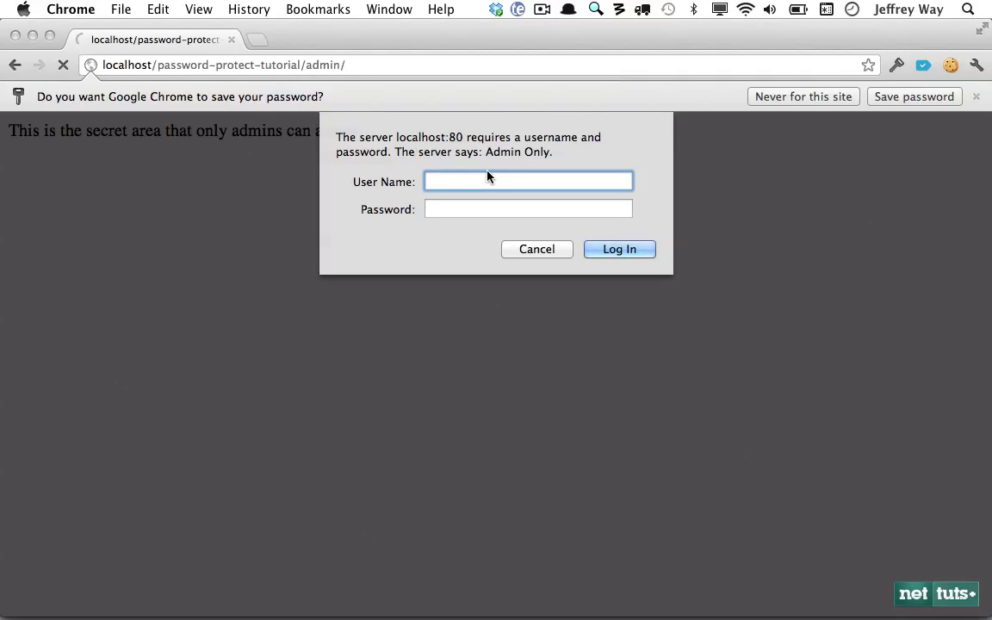
pyautogui.write('je')
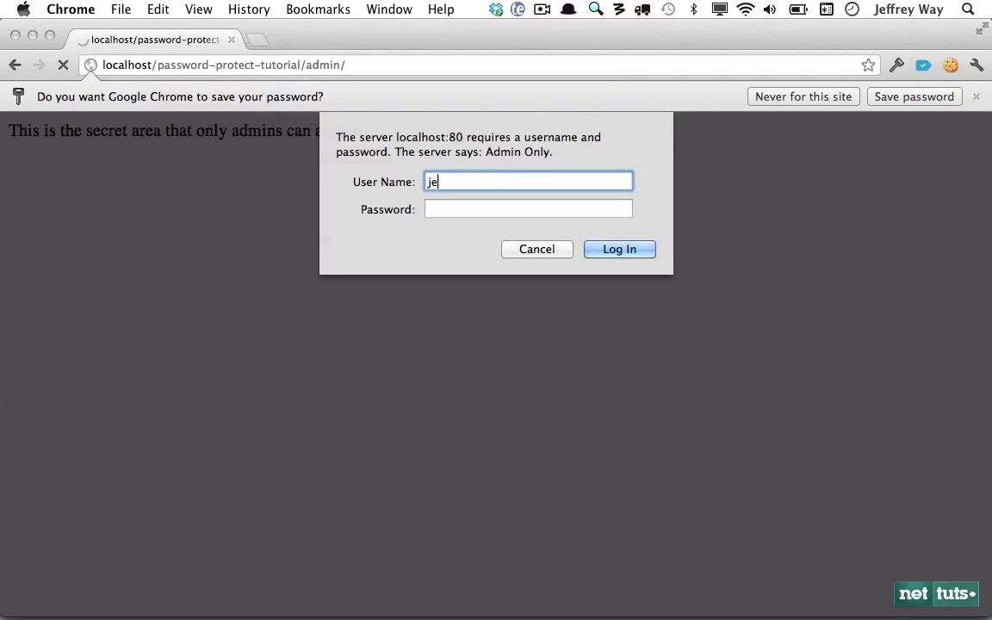
pyautogui.click(620, 248)
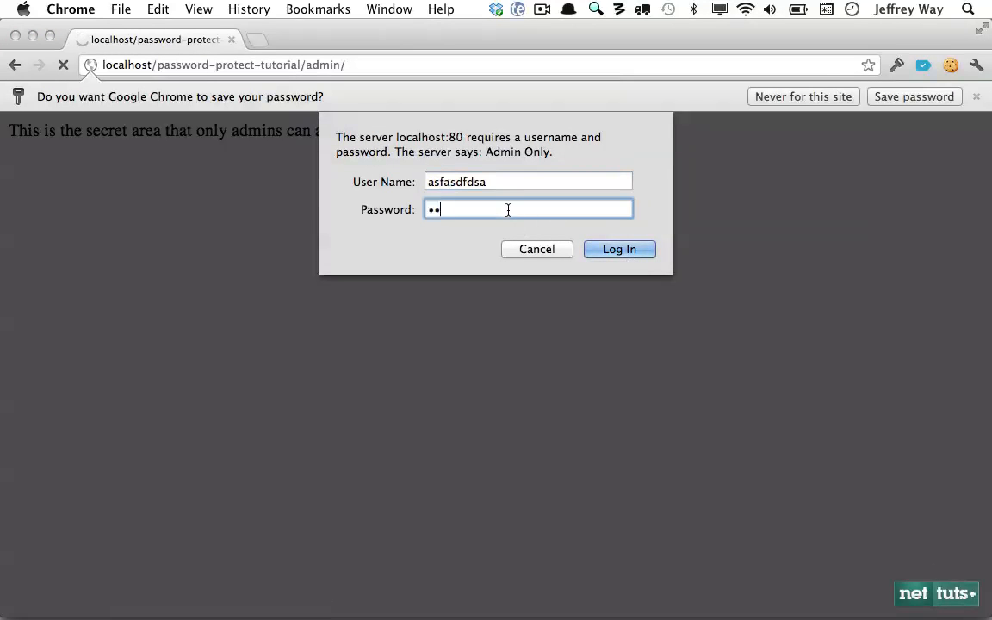
pyautogui.click(619, 248)
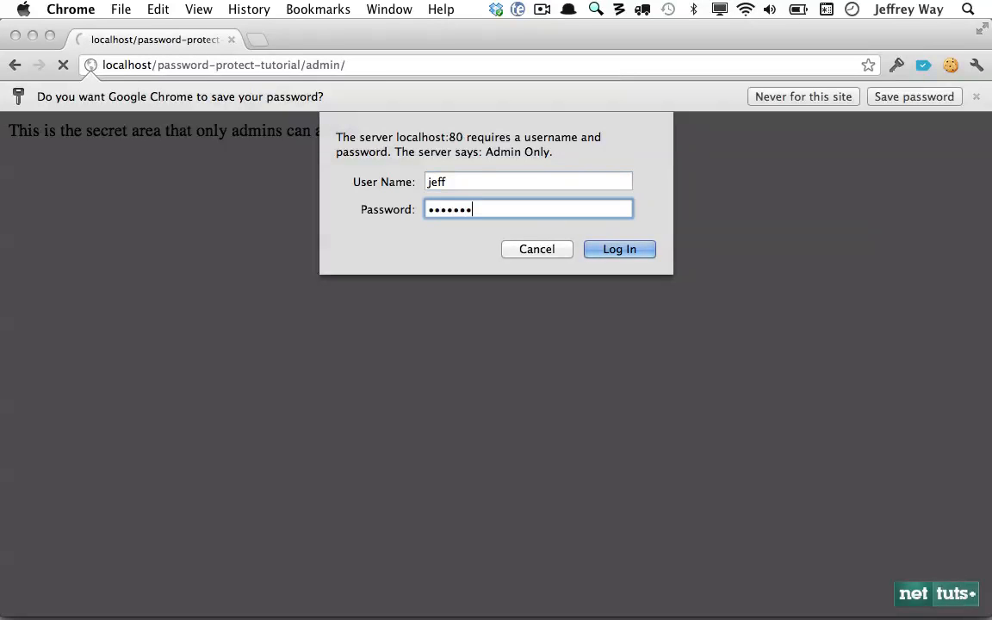
pyautogui.click(619, 248)
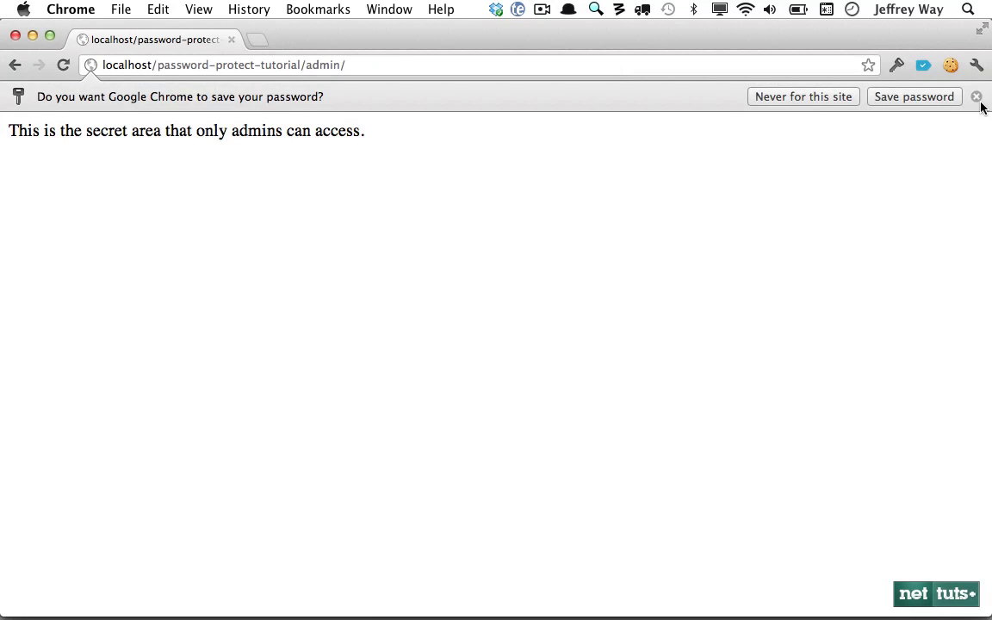
pyautogui.click(976, 97)
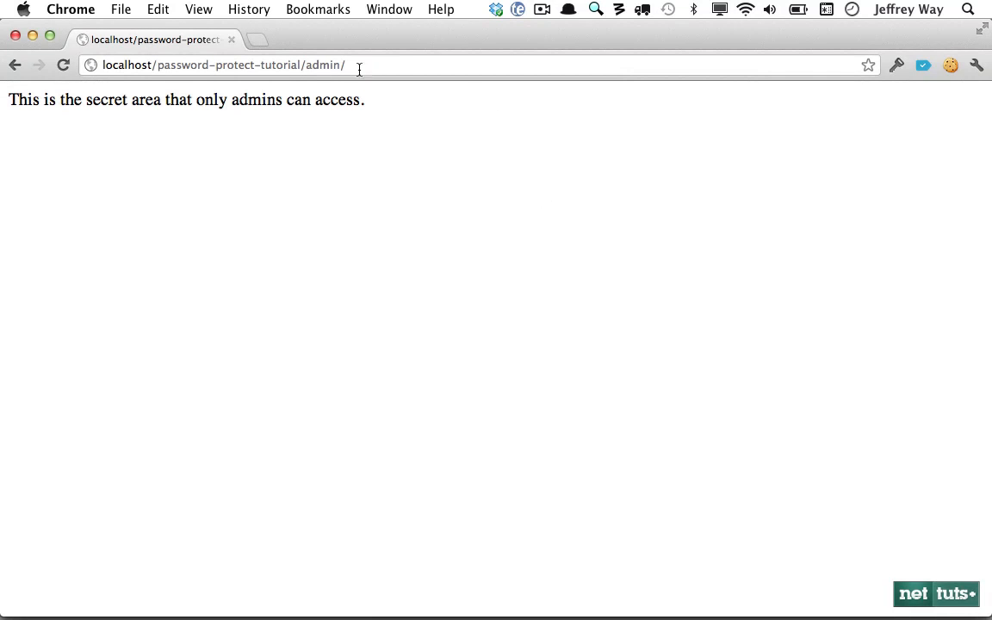
# Step: Request localhost/password-protect-tutorial/.htpasswd directly to confirm a 403 Forbidden
pyautogui.write('.htpassw')
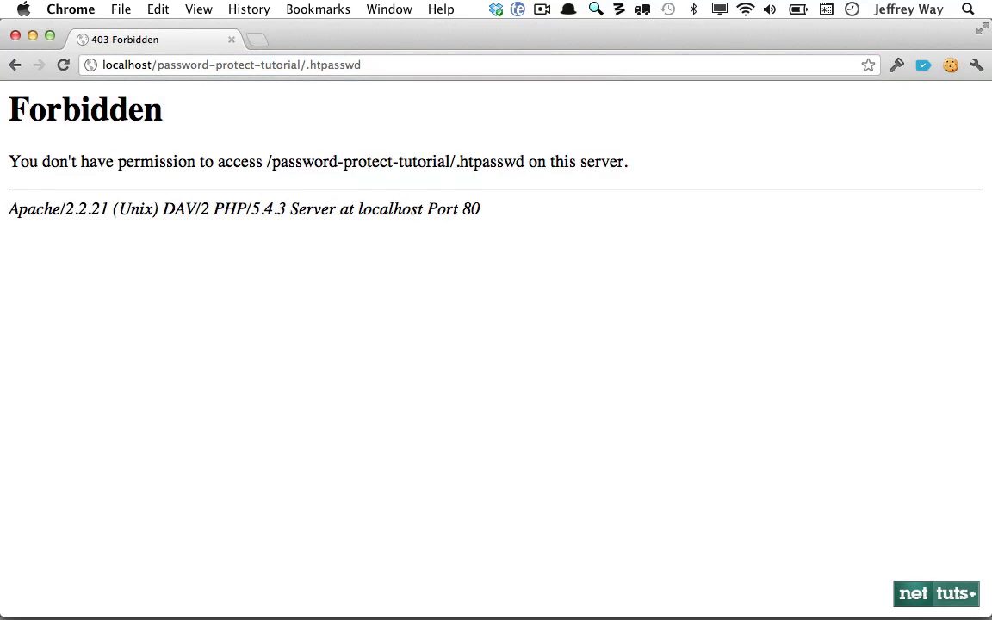
pyautogui.moveTo(9, 110); pyautogui.dragTo(474, 162)
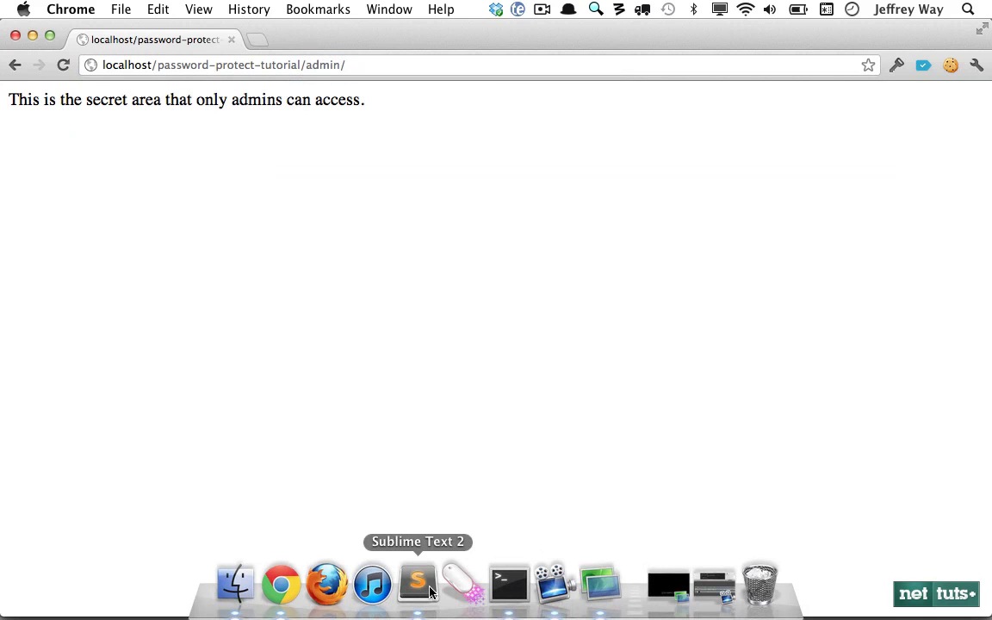
# Step: In Sublime Text, compare the .htpasswd entry with the .htaccess directives
pyautogui.click(417, 582)
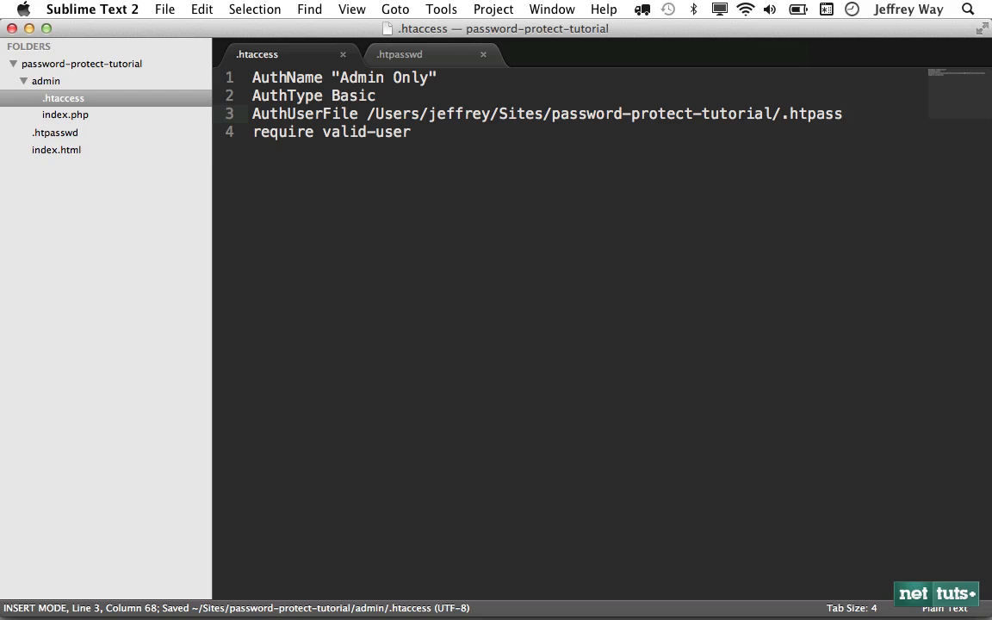
pyautogui.click(400, 53)
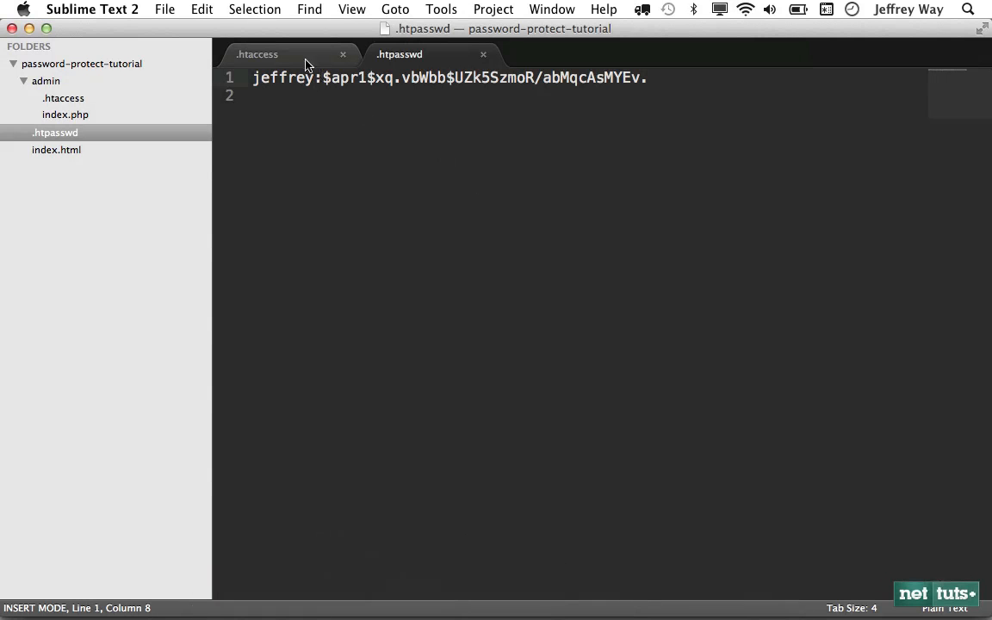
pyautogui.click(256, 53)
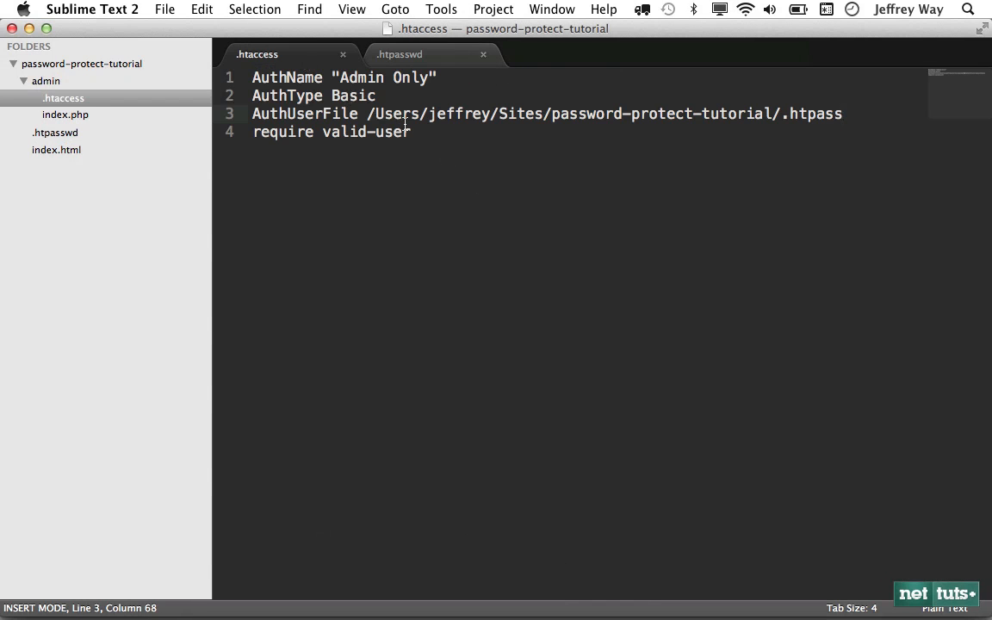
pyautogui.press('cmd+a')
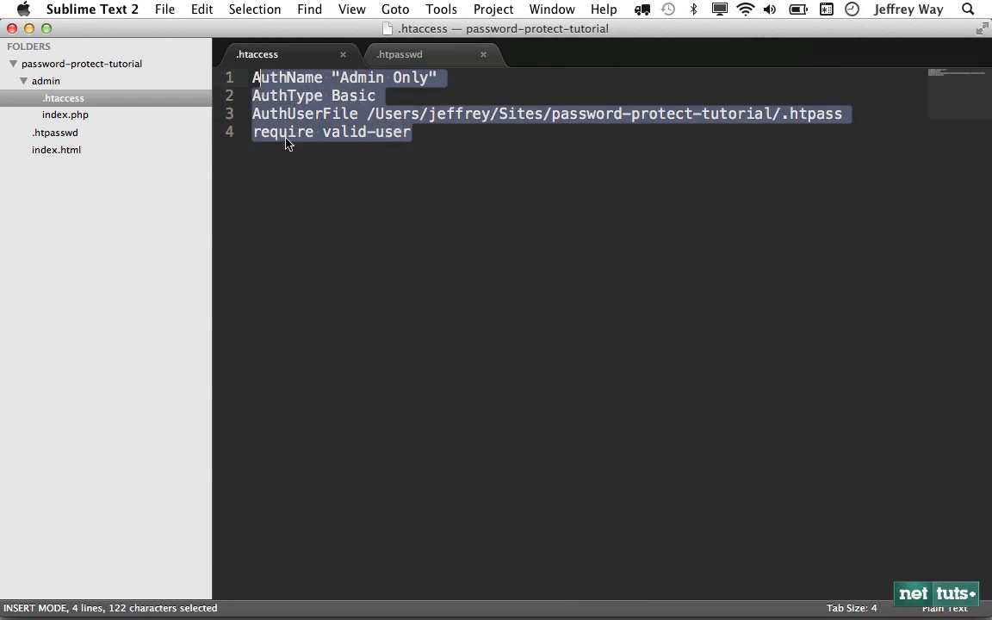
pyautogui.click(318, 210)
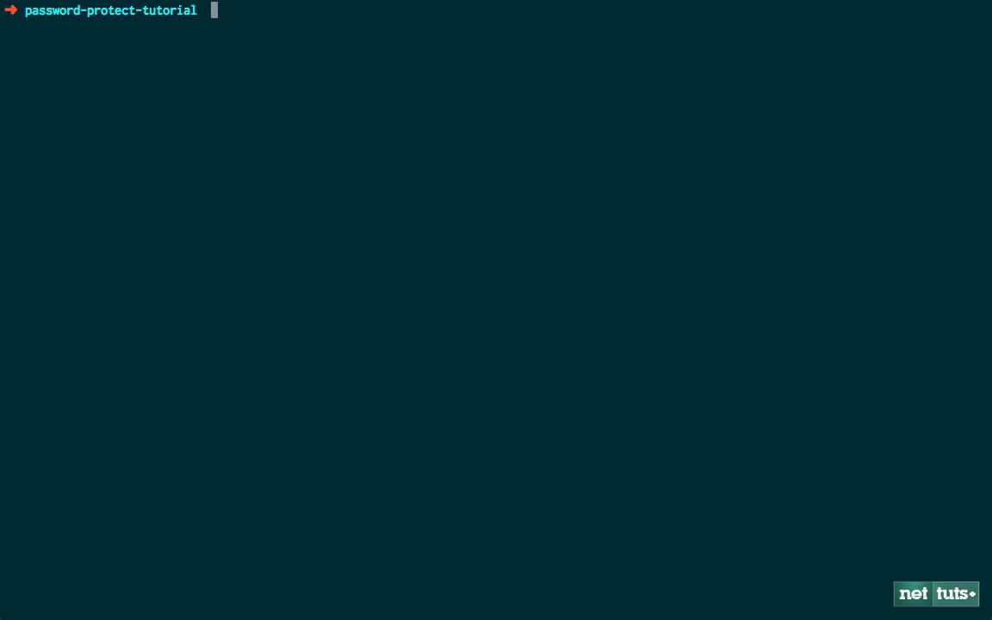
# Step: Grep ErrorLog in httpd.conf, then open /private/var/log/apache2/error_log in vim
pyautogui.write('grep Erro')
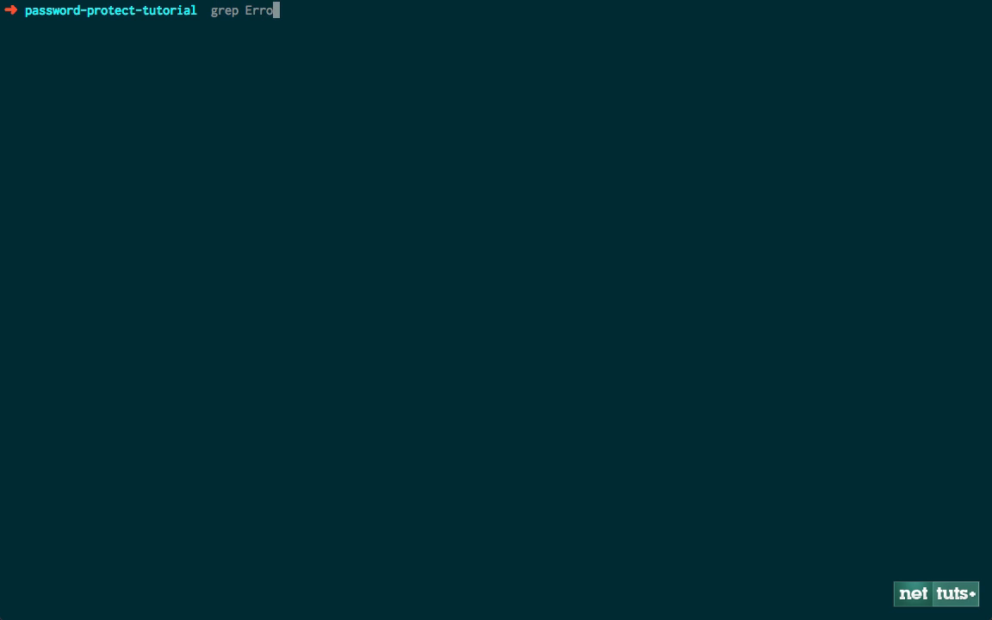
pyautogui.write('Log')
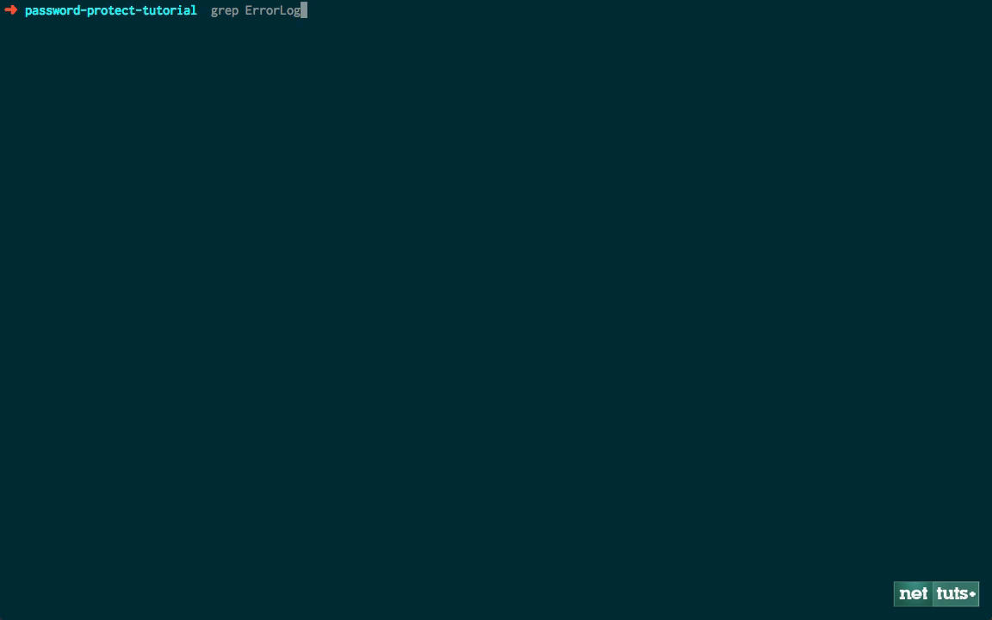
pyautogui.write('/etc/apache2/')
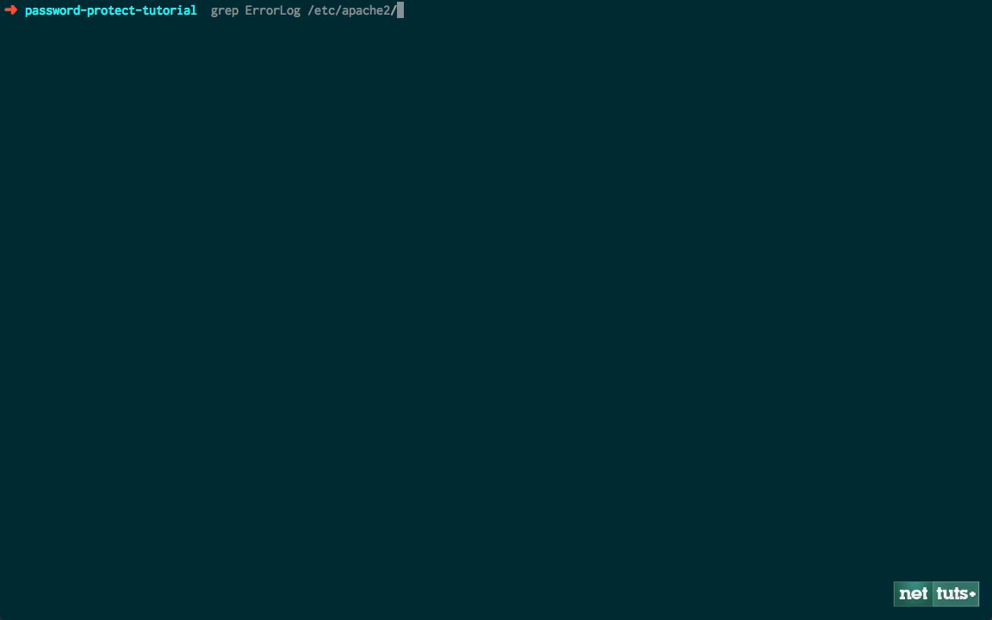
pyautogui.write('httpd.conf')
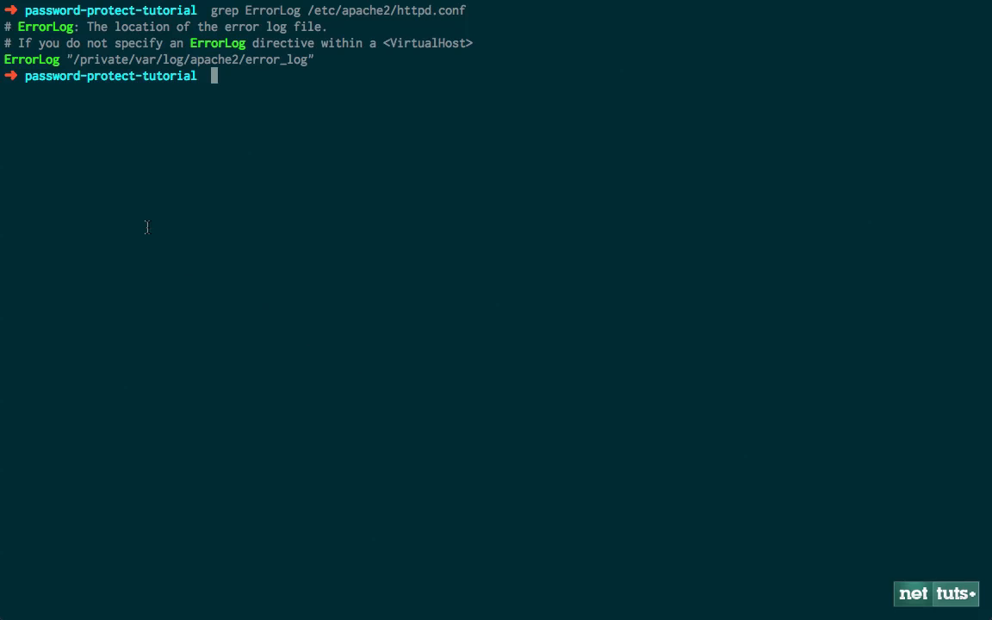
pyautogui.moveTo(330, 62)
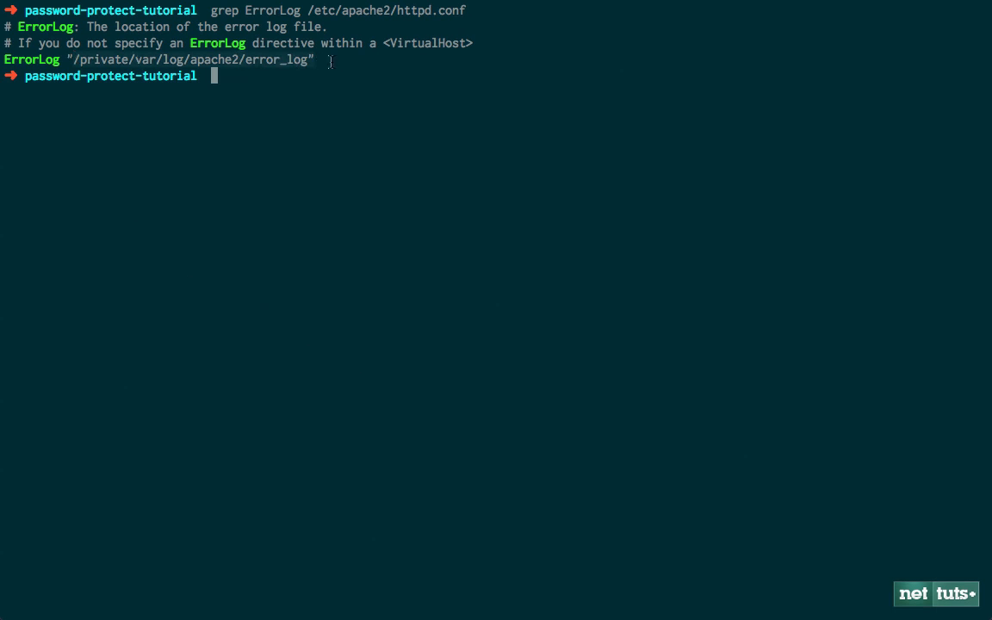
pyautogui.write('sudo vim /private/var/log/apache2/error_log')
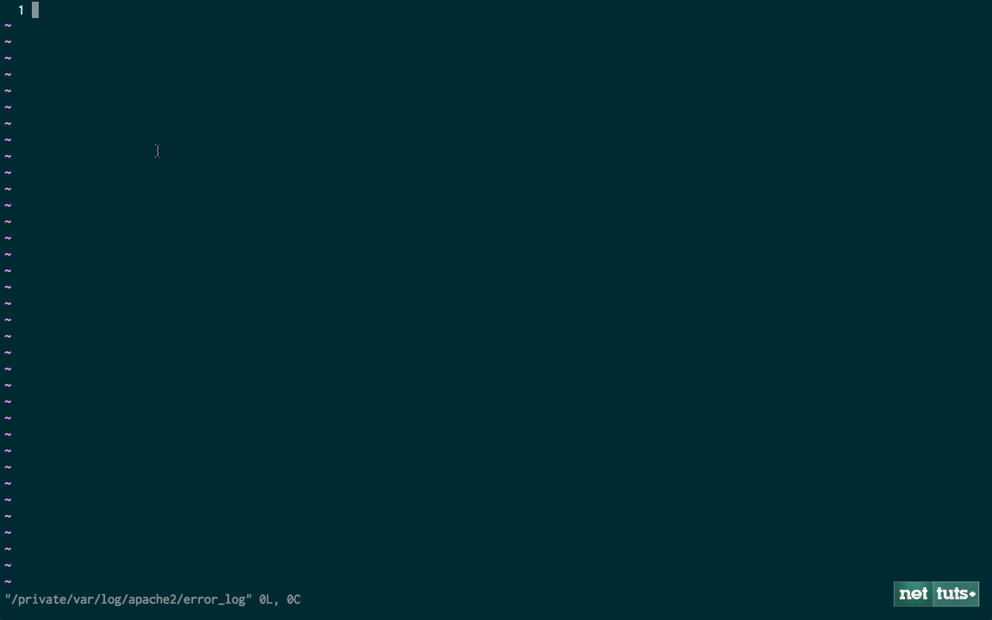
pyautogui.moveTo(156, 150)
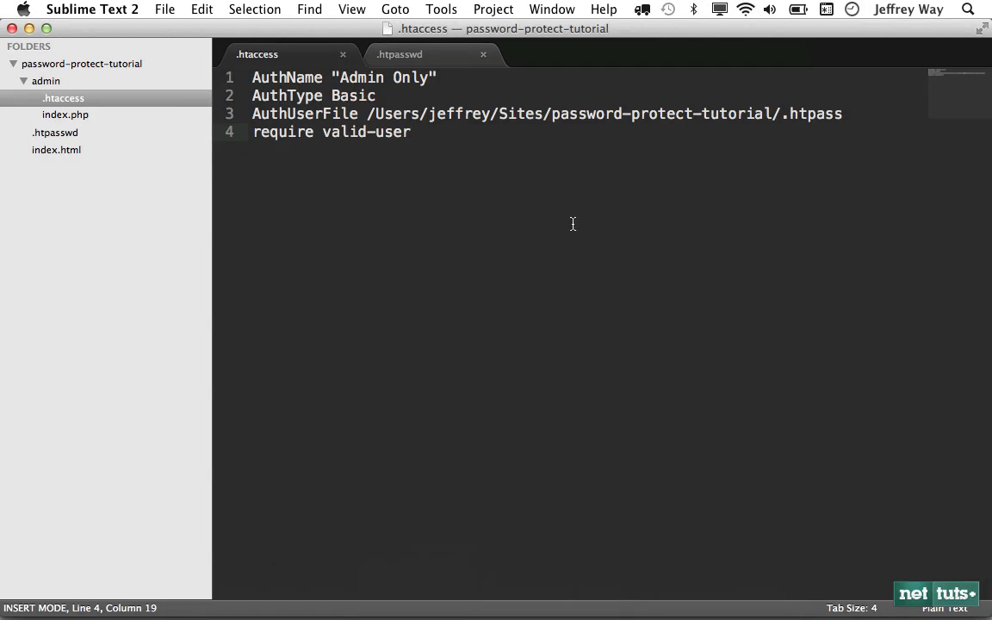
# Step: Restore the .htaccess AuthUserFile path from .htpass to .htpasswd
pyautogui.moveTo(251, 76); pyautogui.dragTo(317, 114)
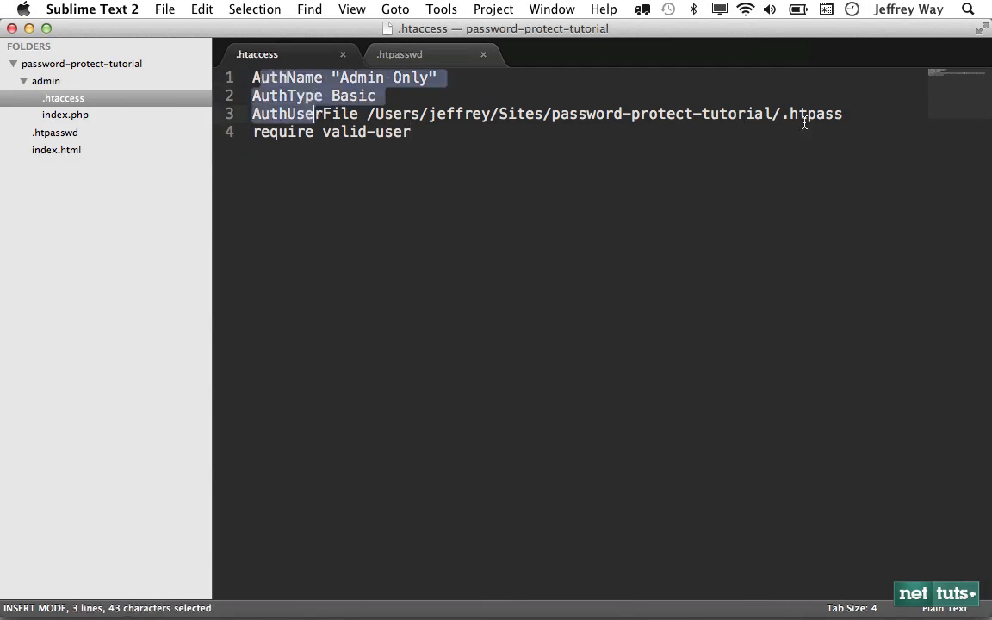
pyautogui.write('wd')
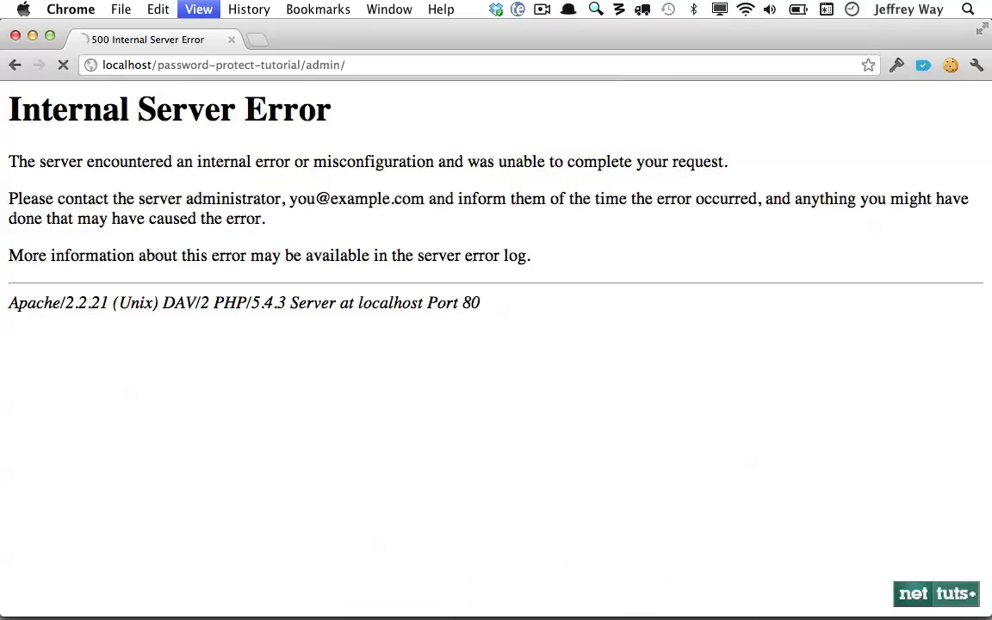
# Step: Log in to the admin folder again as jeffrey and reach the secret-area page
pyautogui.write('jeffr')
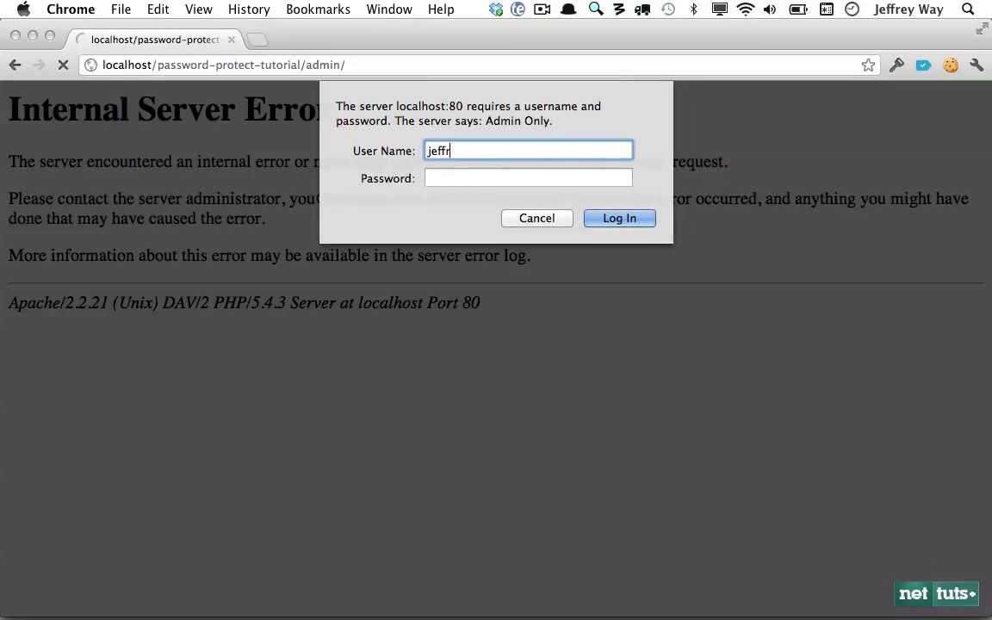
pyautogui.click(621, 217)
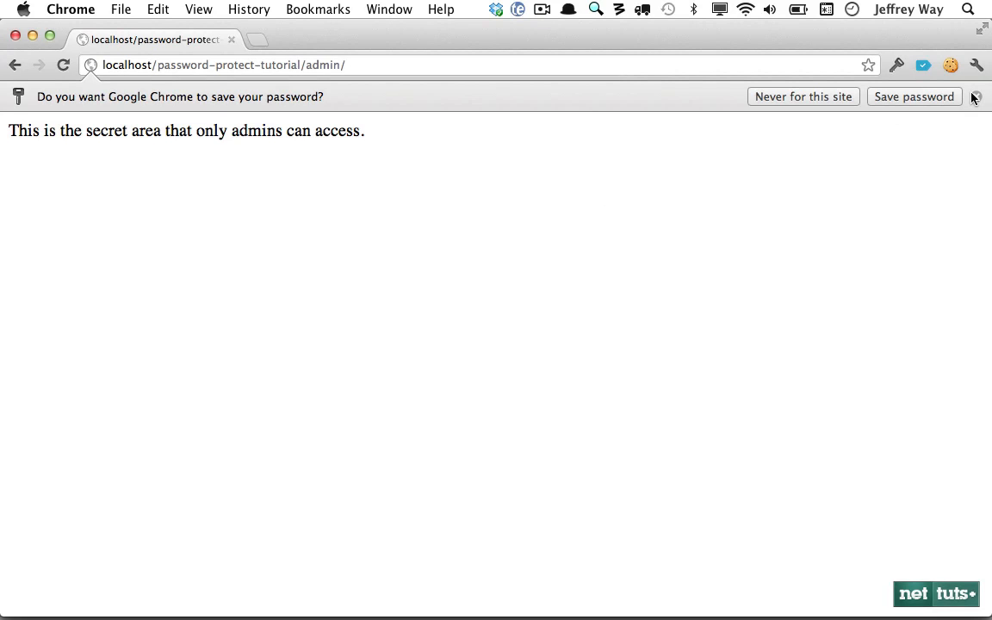
pyautogui.moveTo(975, 97)
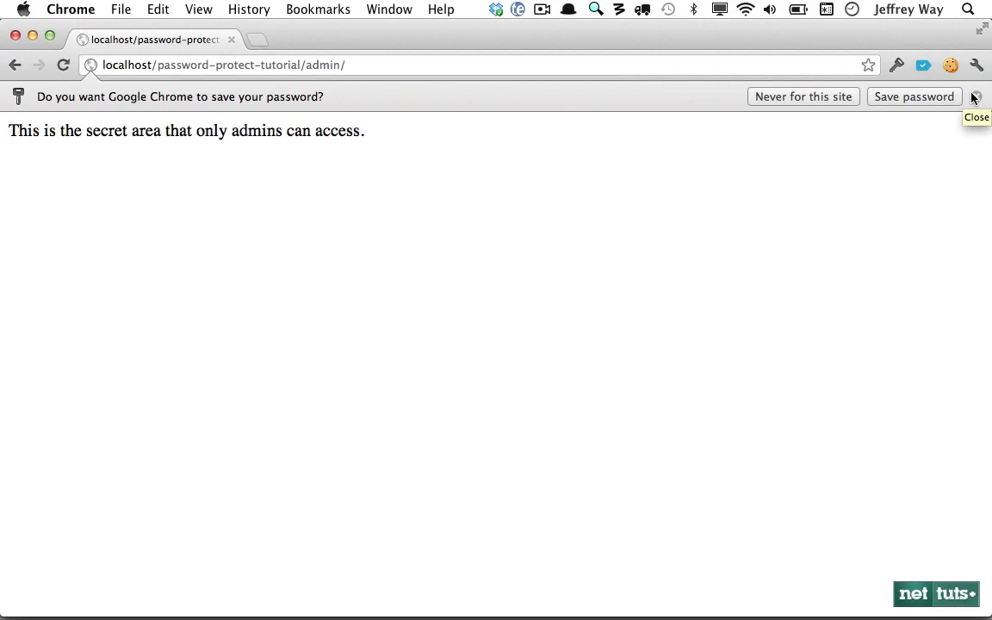